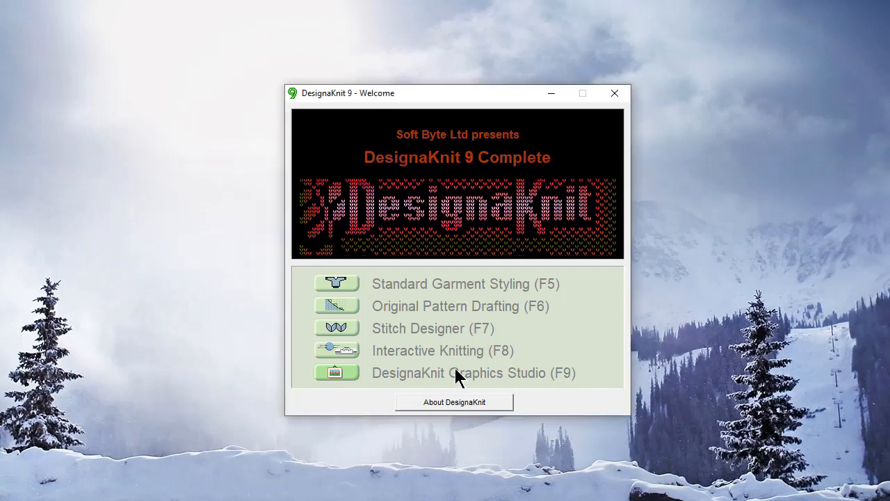
Launch Graphics Studio from the Welcome screen and open snowflake02.jpg.
click(473, 373)
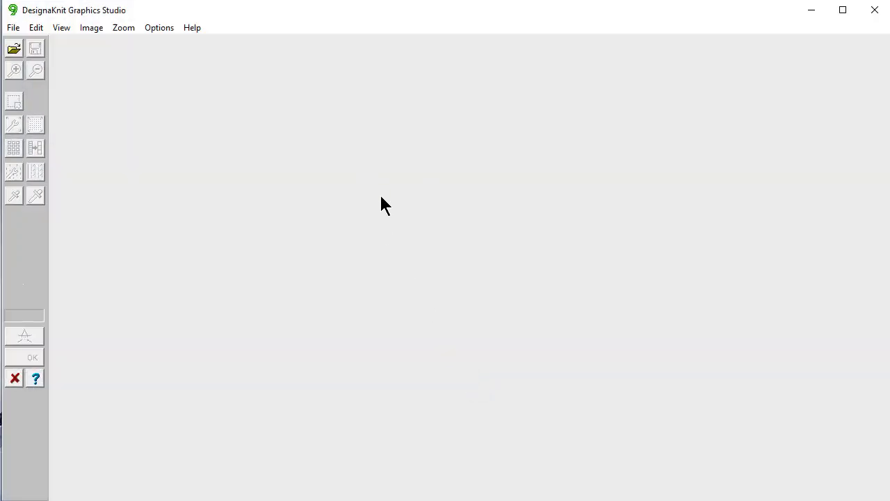
mouse_move(270, 121)
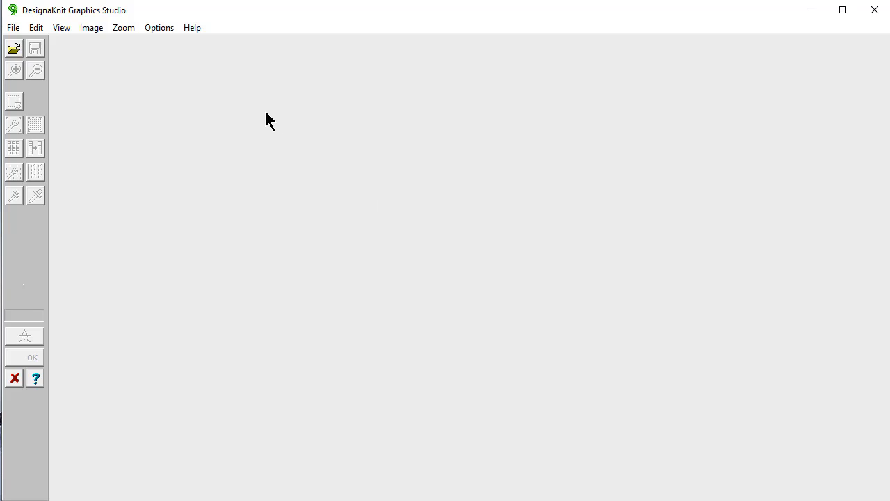
mouse_move(233, 96)
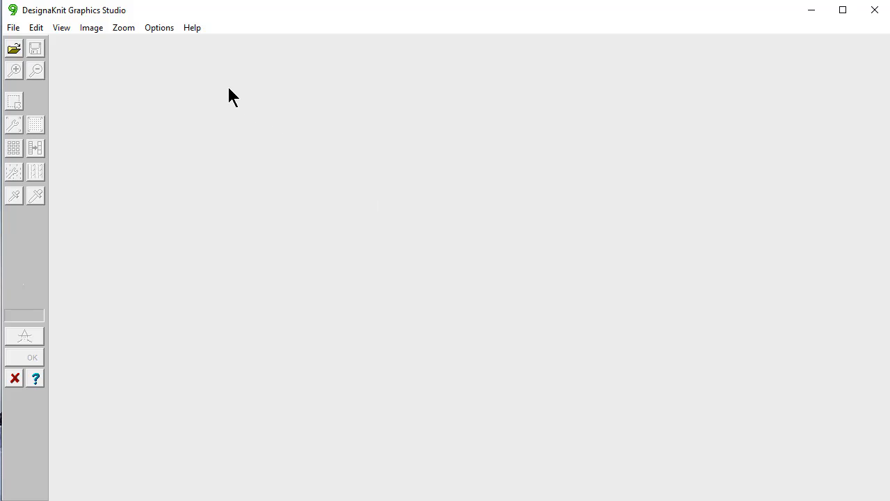
mouse_move(203, 78)
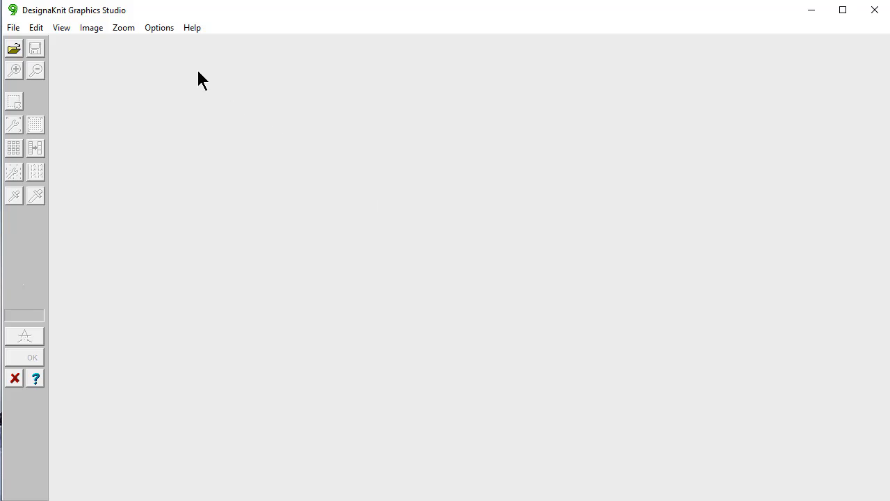
mouse_move(151, 83)
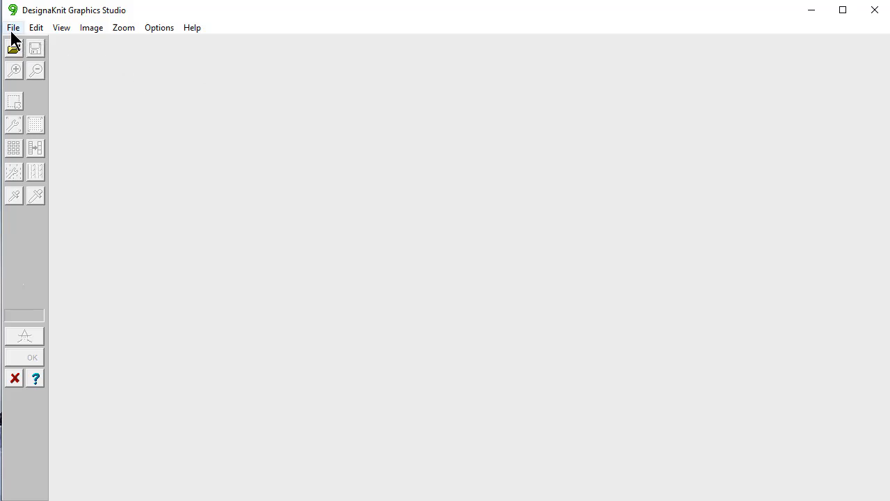
mouse_move(13, 49)
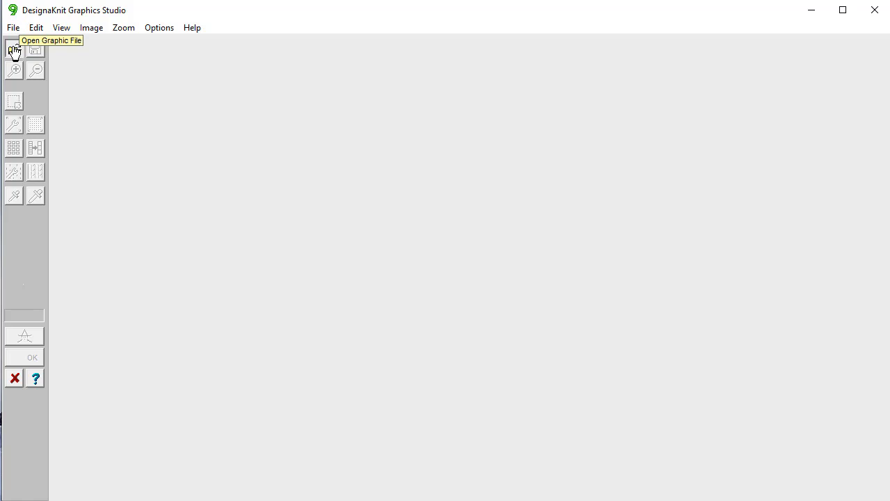
click(13, 50)
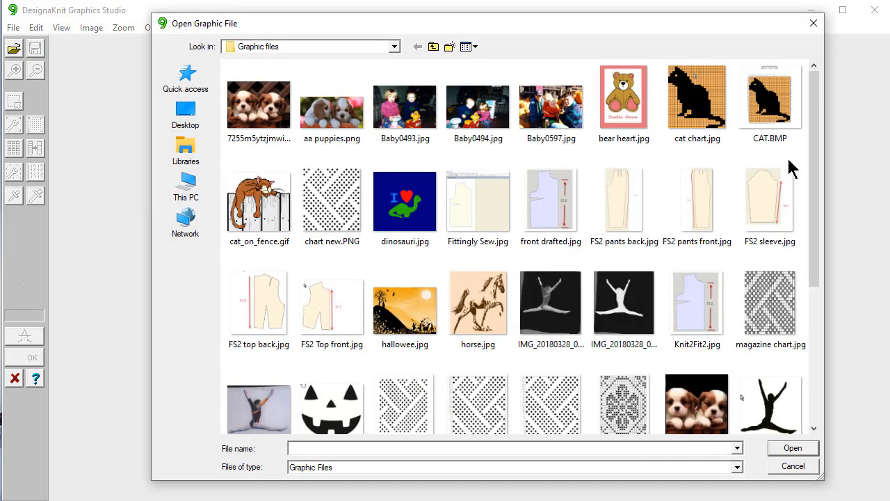
scroll(down, 3)
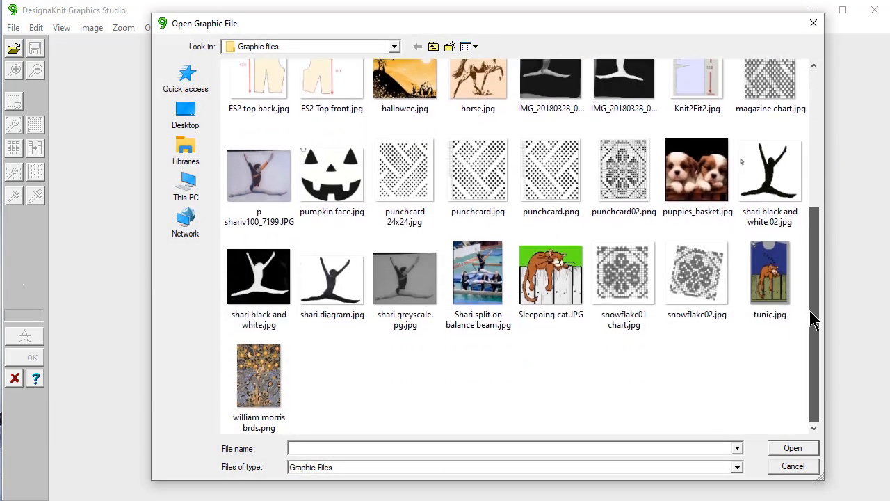
click(697, 272)
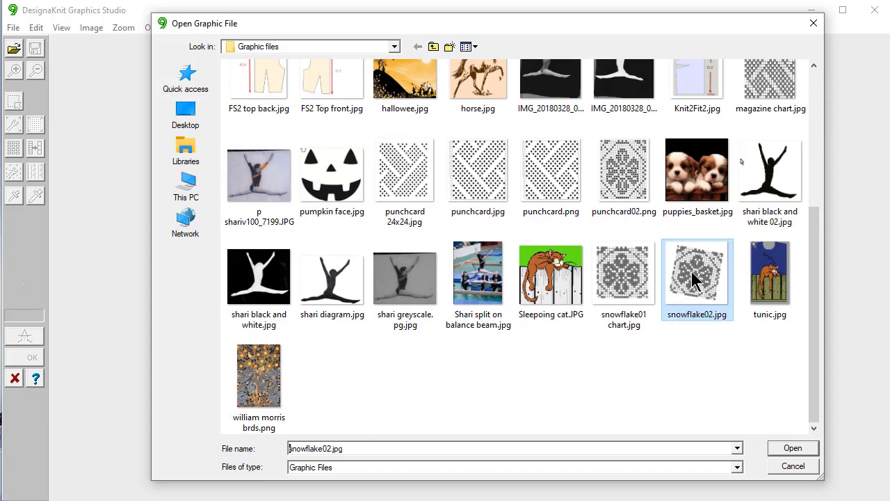
click(792, 447)
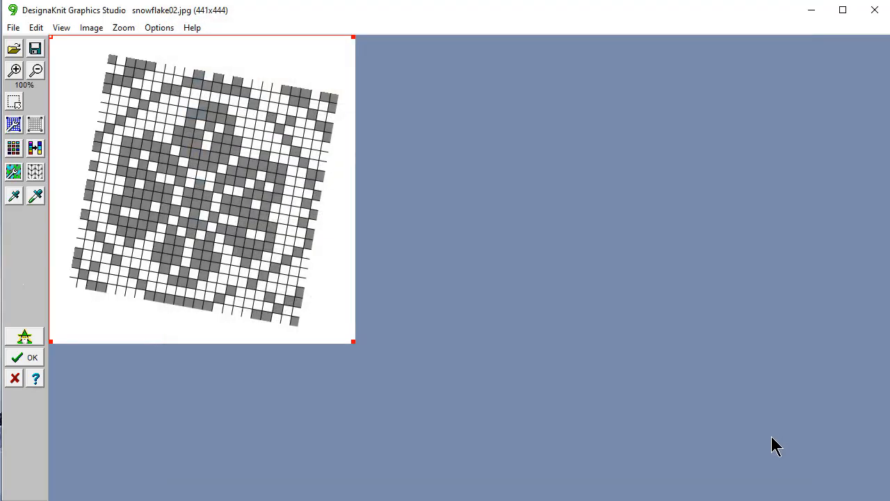
mouse_move(613, 295)
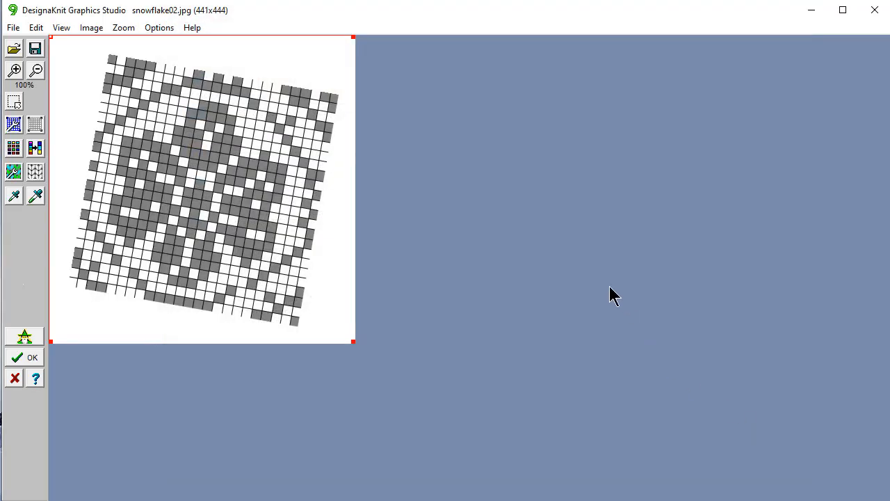
mouse_move(609, 263)
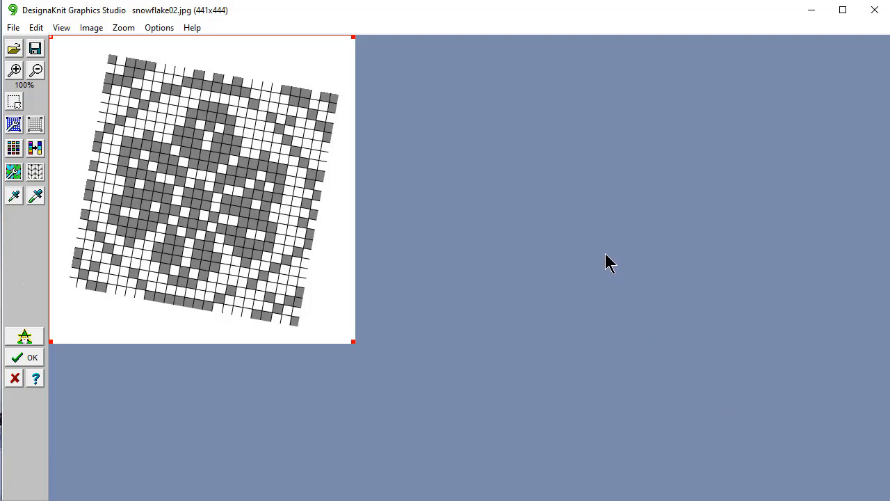
mouse_move(113, 134)
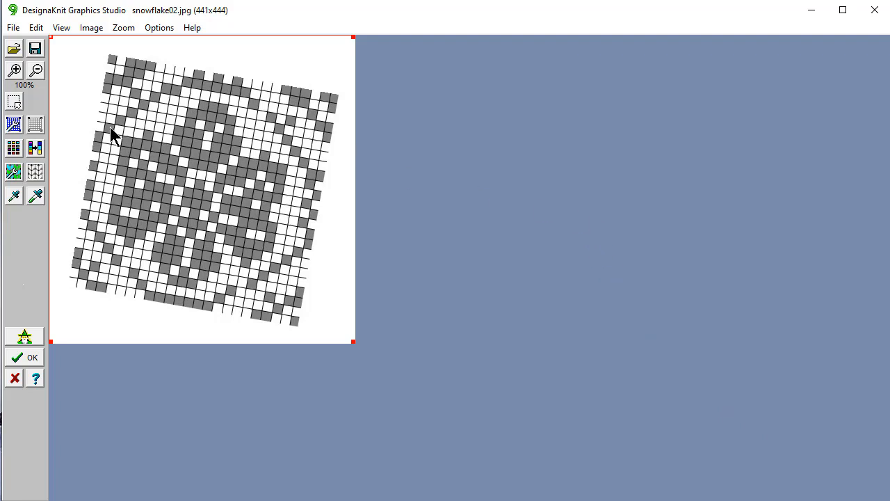
mouse_move(134, 296)
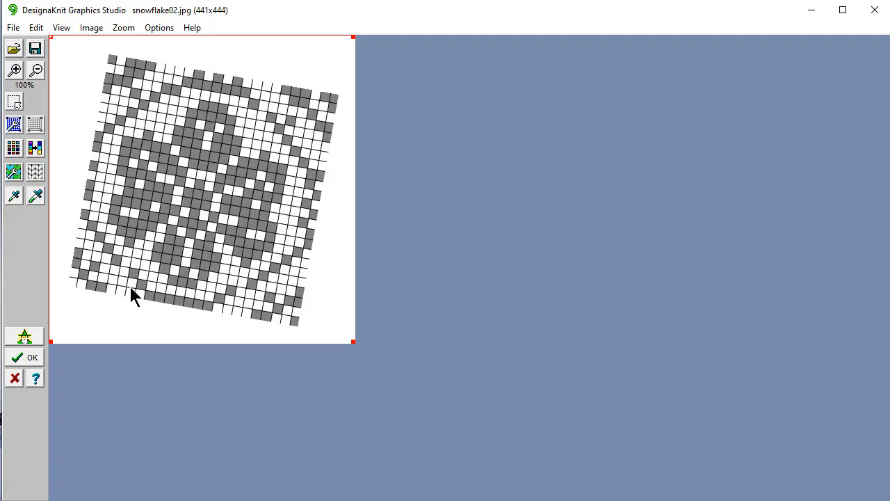
mouse_move(311, 313)
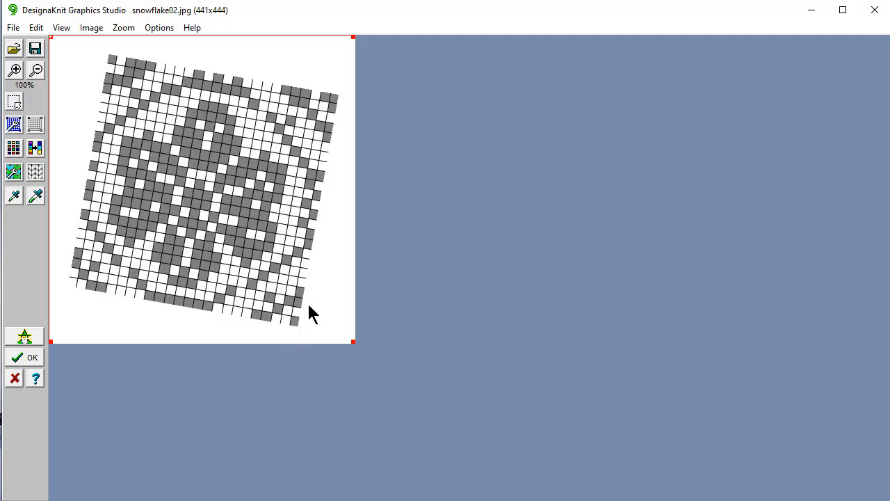
mouse_move(340, 94)
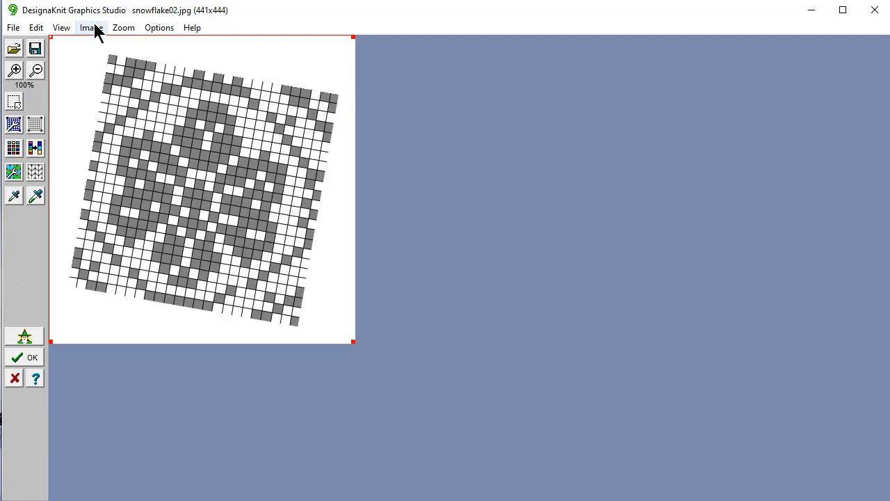
mouse_move(95, 37)
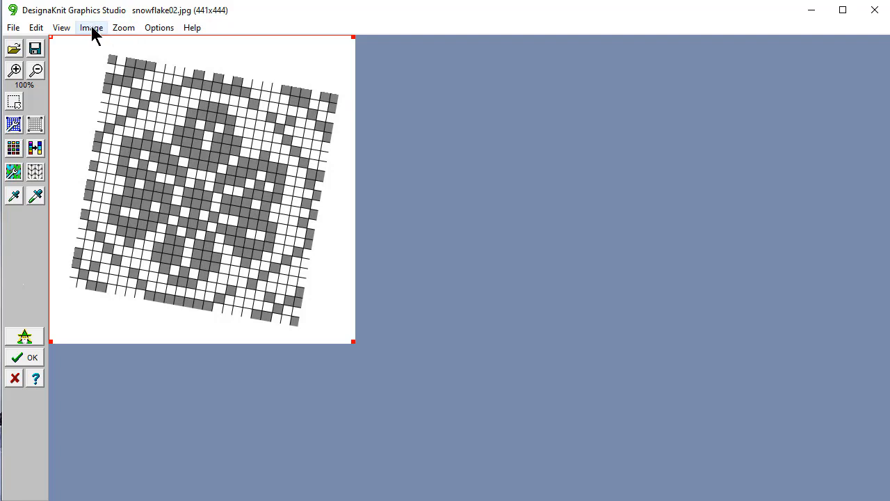
click(91, 27)
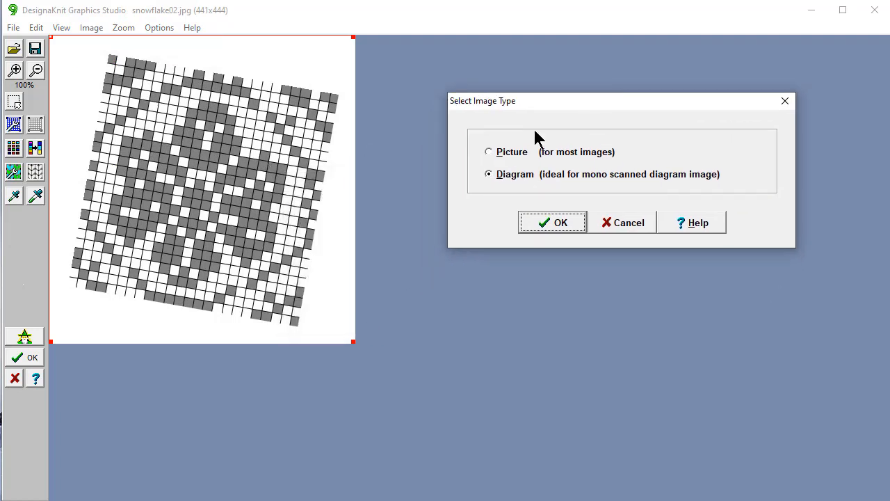
mouse_move(383, 332)
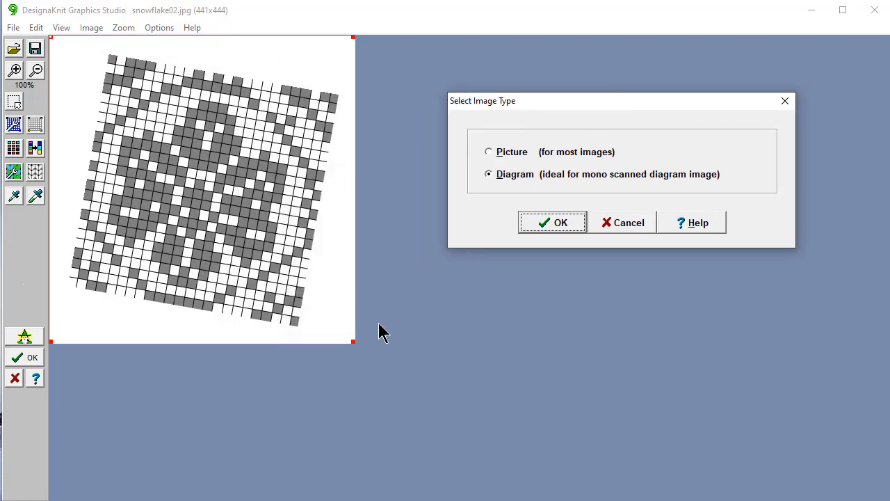
mouse_move(584, 188)
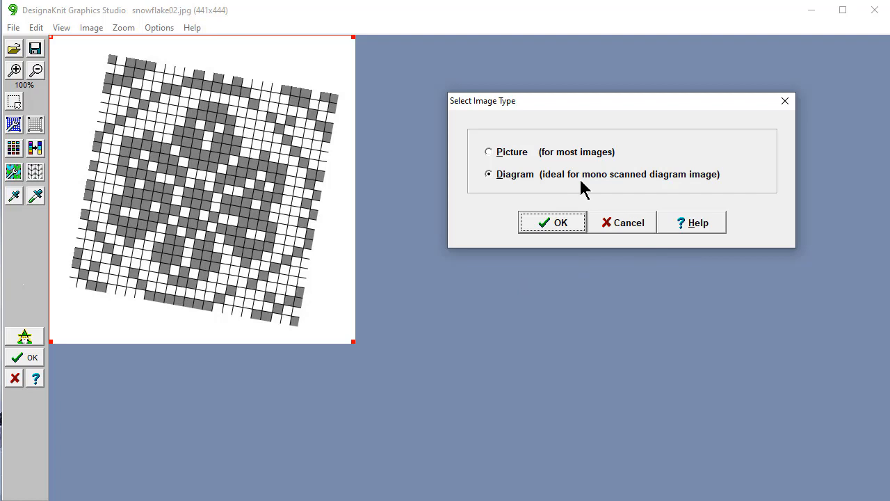
mouse_move(479, 312)
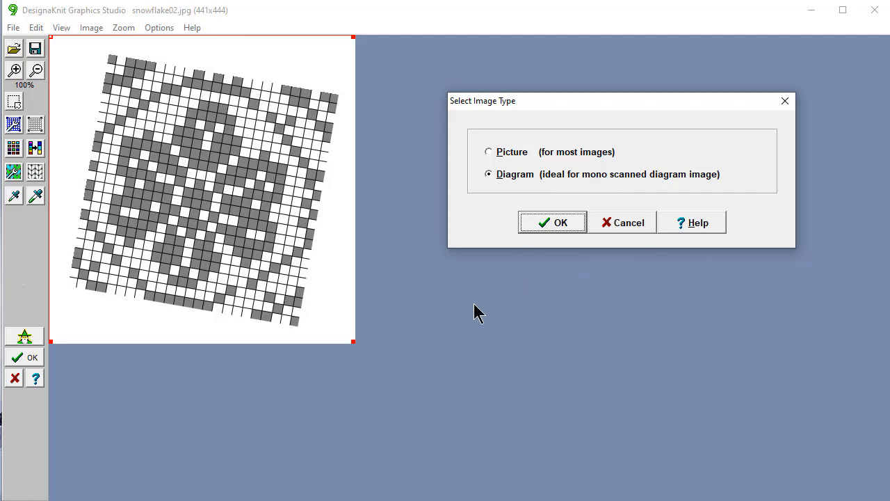
mouse_move(626, 230)
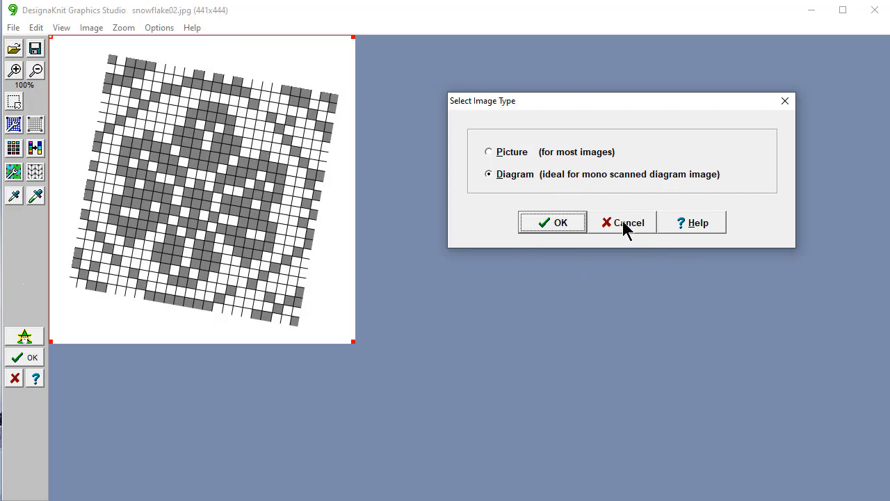
click(623, 222)
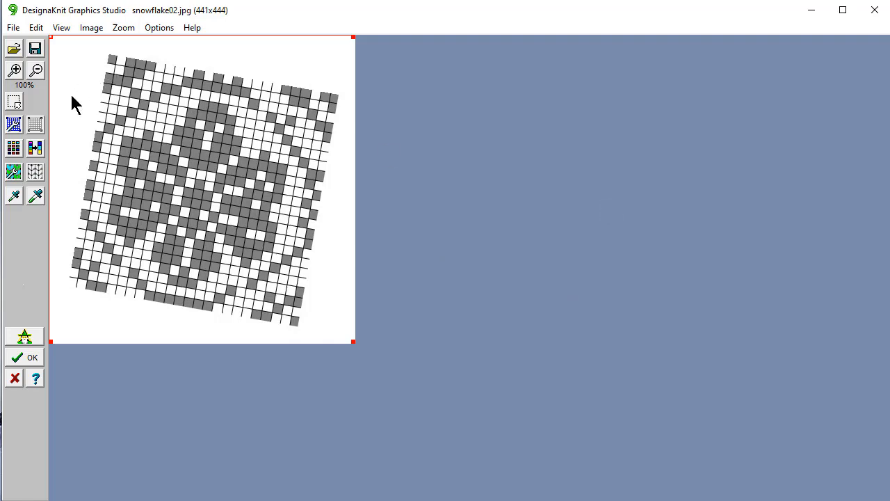
mouse_move(13, 124)
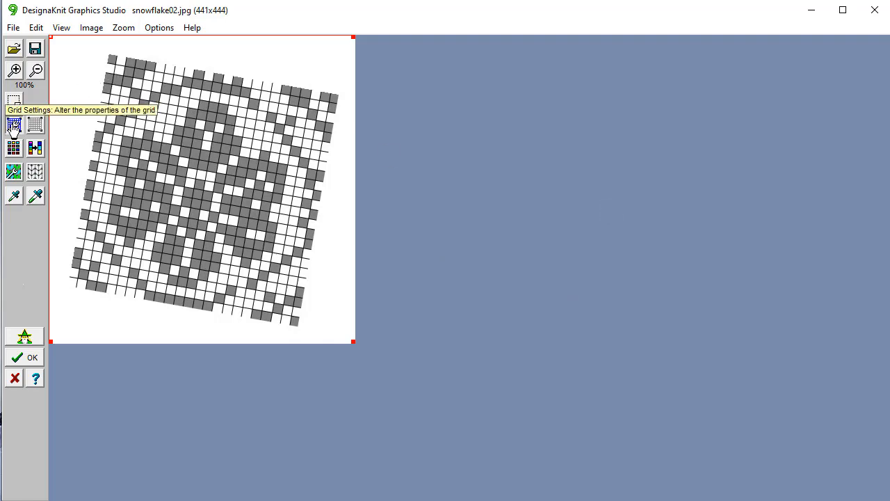
Configure Grid Settings for 24 stitches by 24 rows with independently moving corners.
click(14, 124)
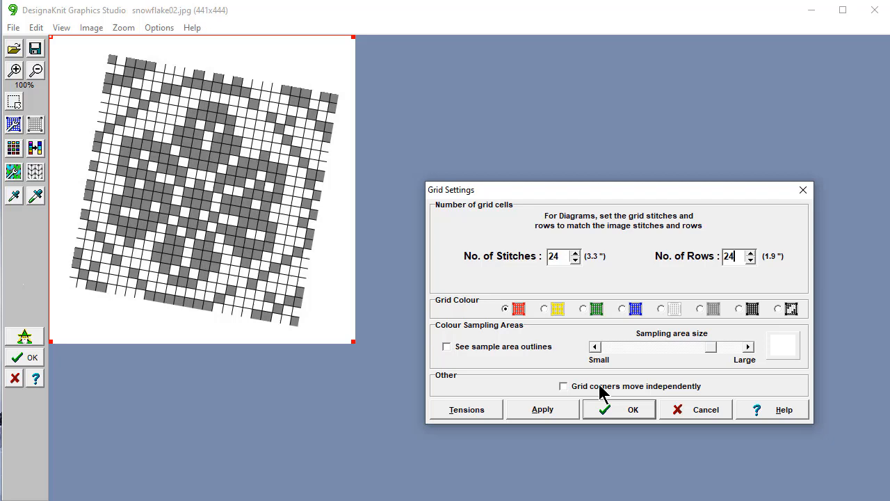
mouse_move(654, 397)
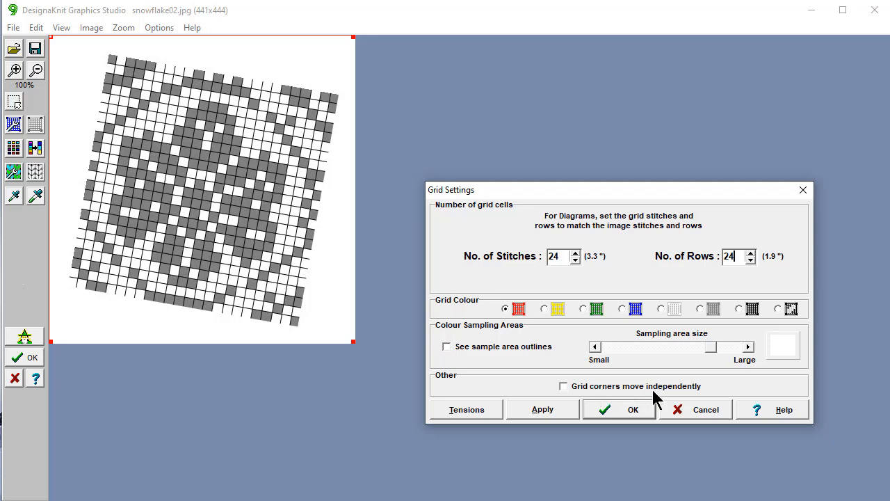
mouse_move(564, 388)
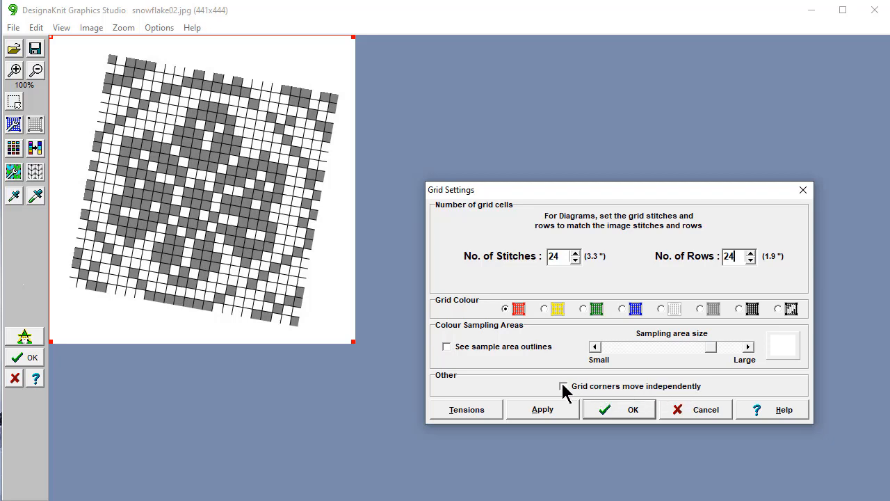
click(563, 386)
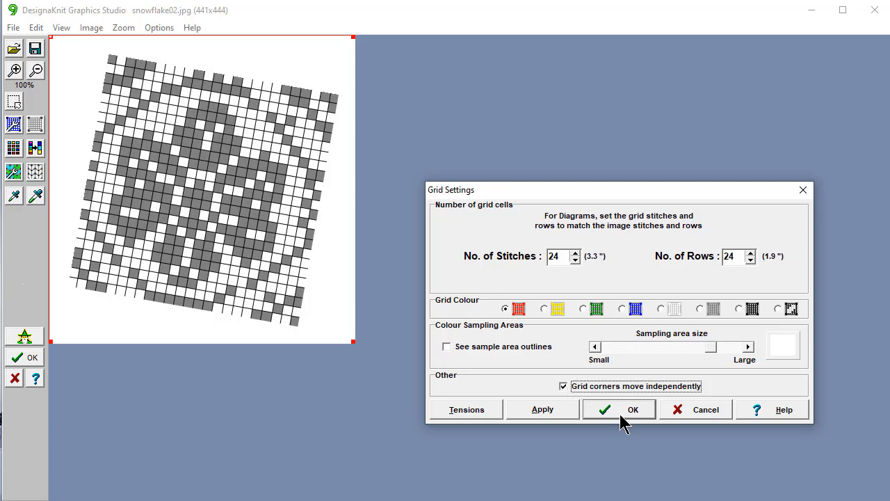
Apply the 24×24 grid and drag its corner handles onto the chart's corners.
click(619, 409)
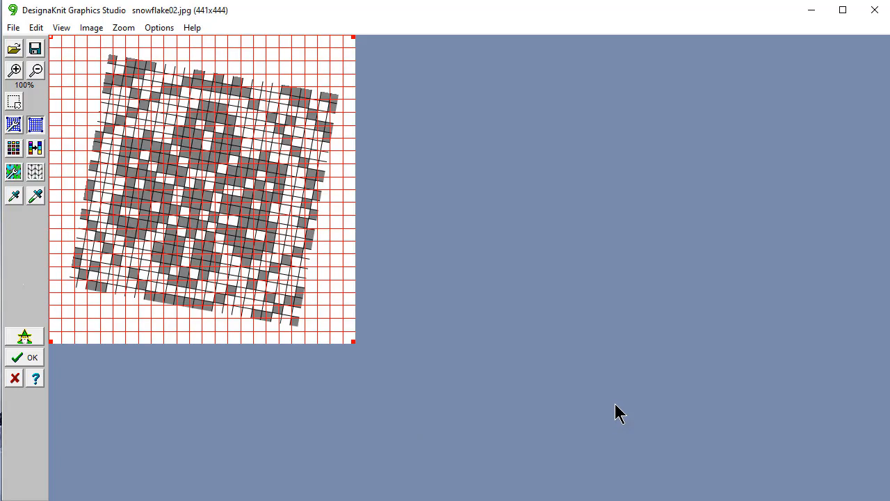
mouse_move(485, 342)
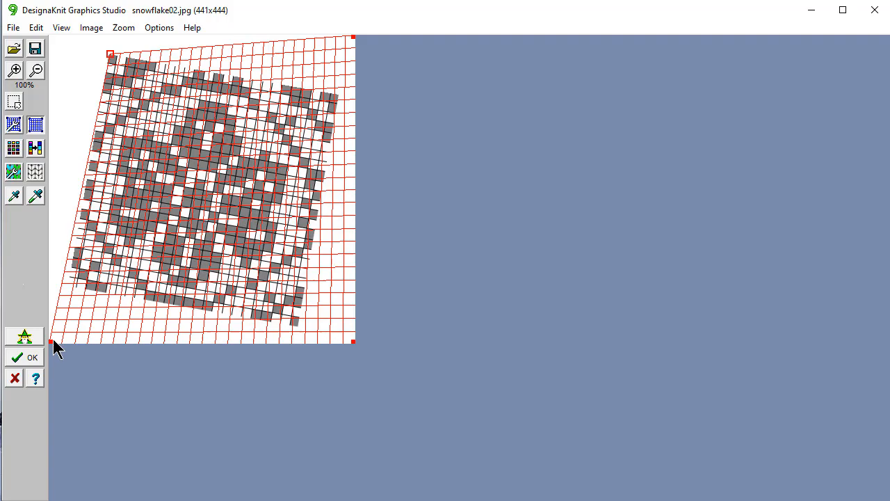
drag(54, 343, 67, 283)
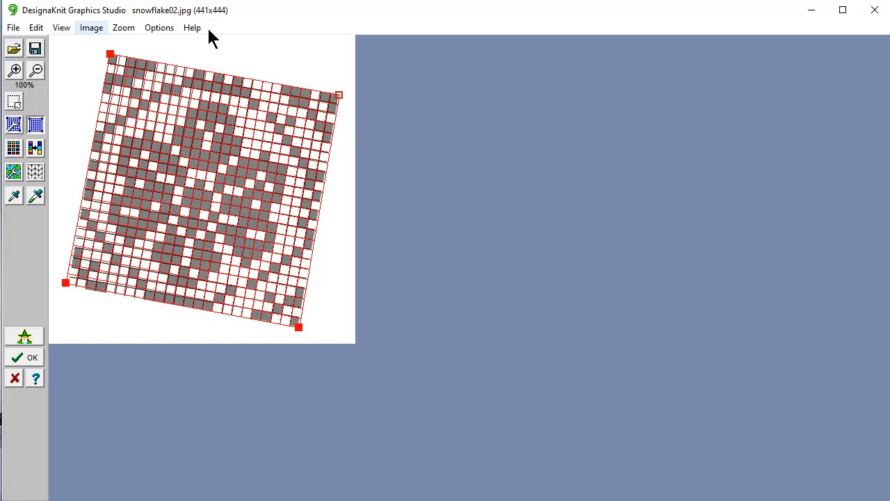
mouse_move(195, 73)
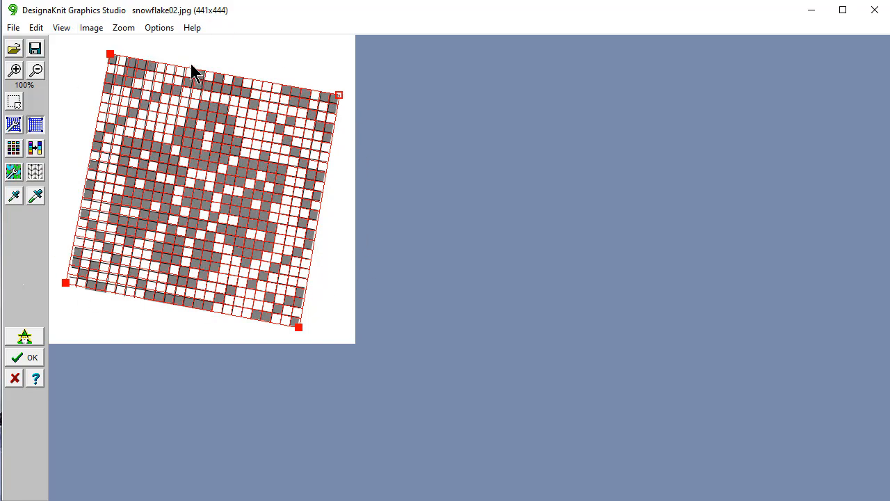
mouse_move(205, 55)
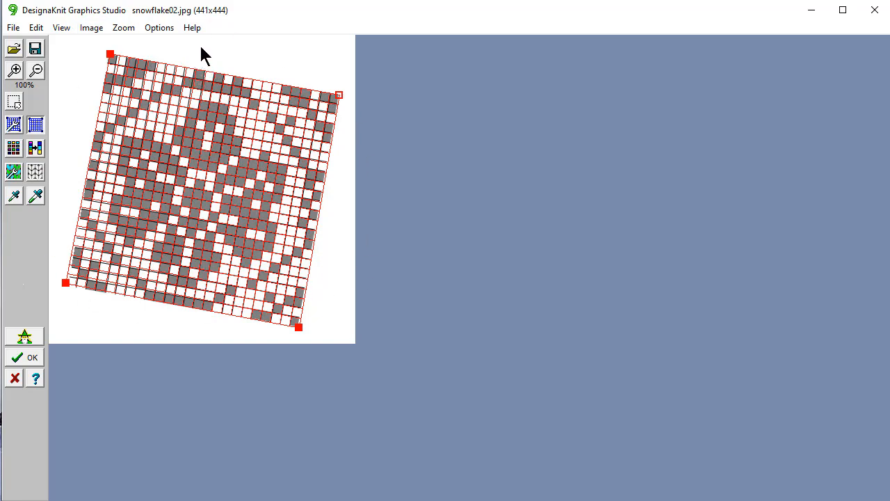
mouse_move(66, 286)
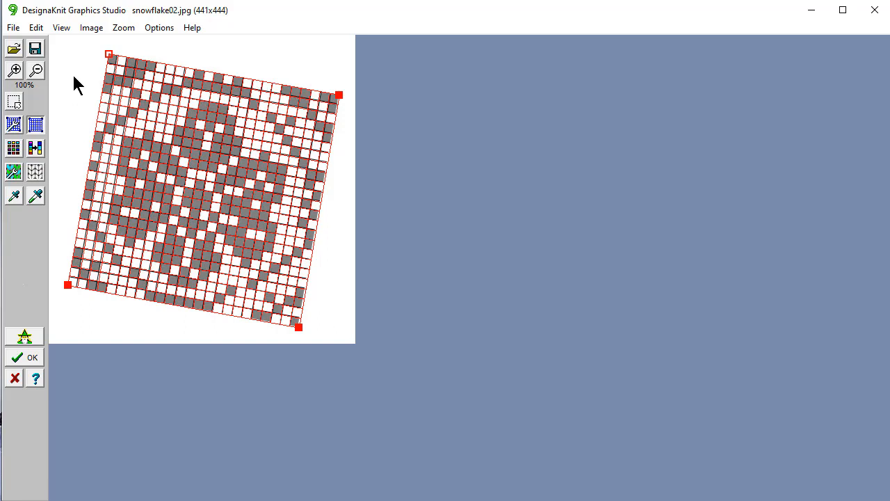
mouse_move(86, 93)
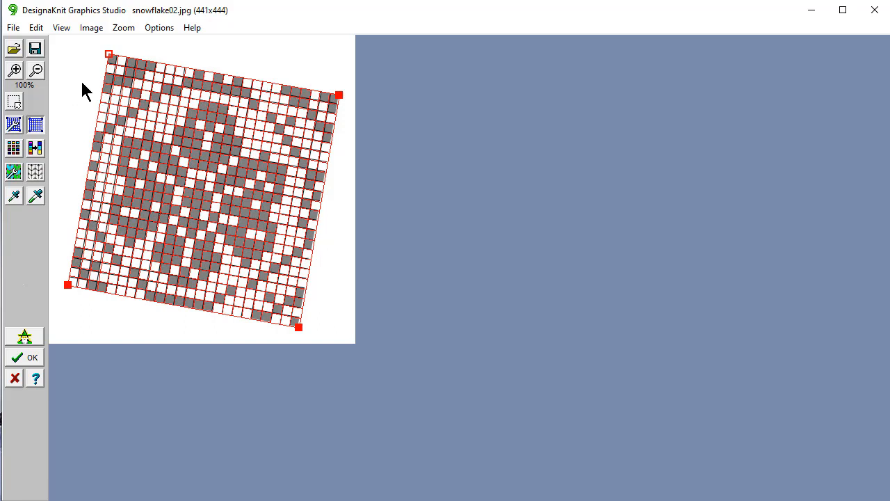
mouse_move(300, 348)
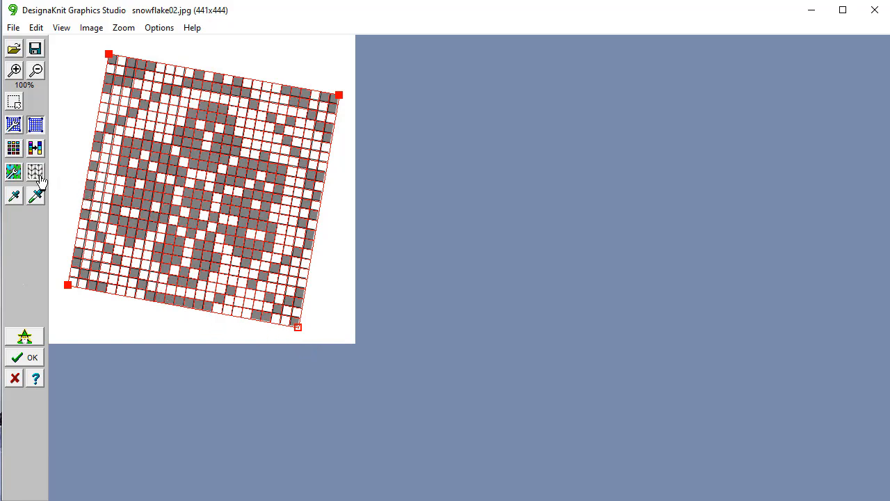
mouse_move(35, 172)
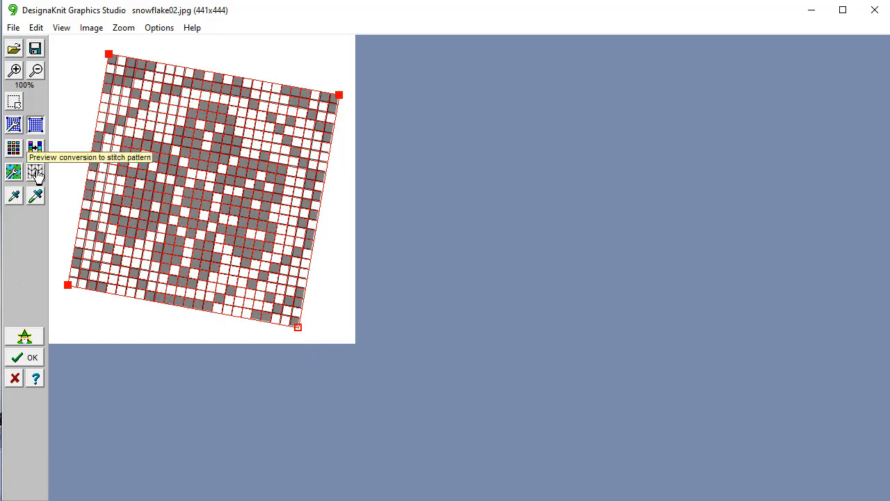
Preview the 24×24 gridded snowflake chart as a stitch pattern.
click(35, 172)
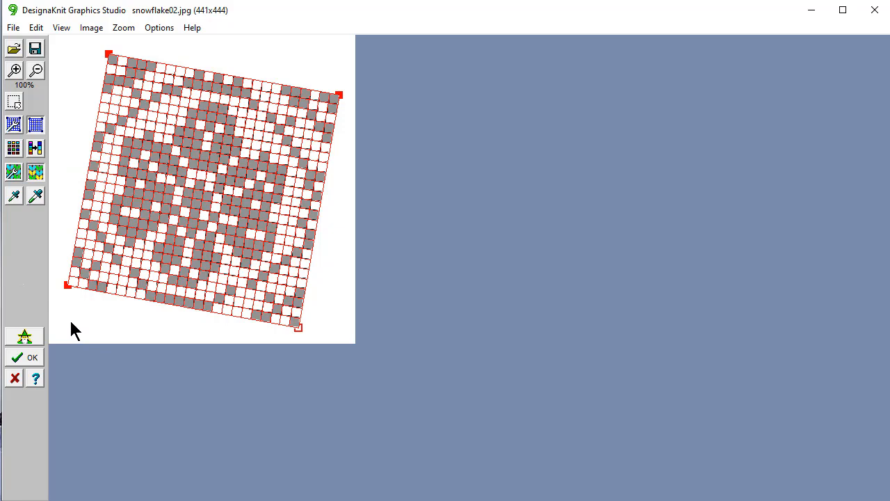
mouse_move(89, 321)
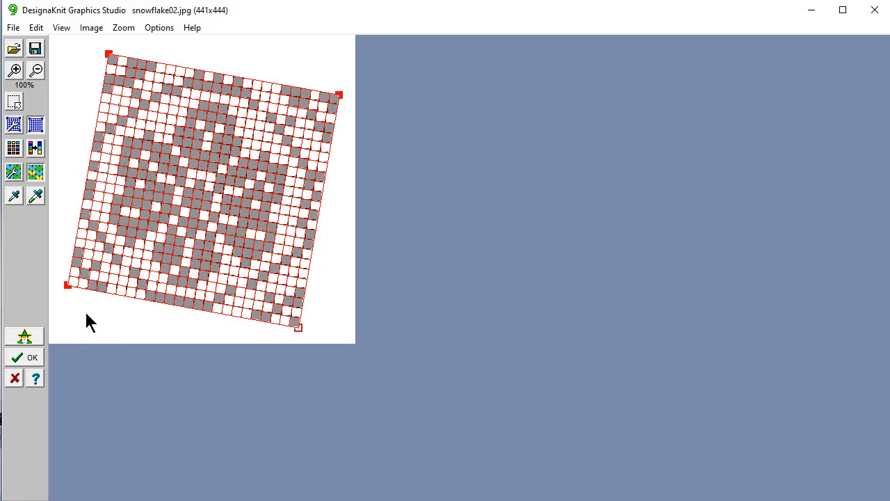
mouse_move(105, 328)
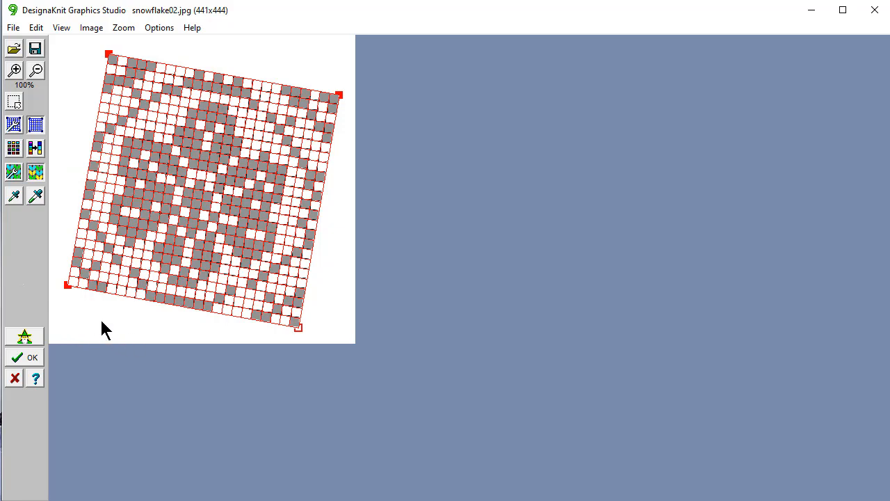
mouse_move(19, 294)
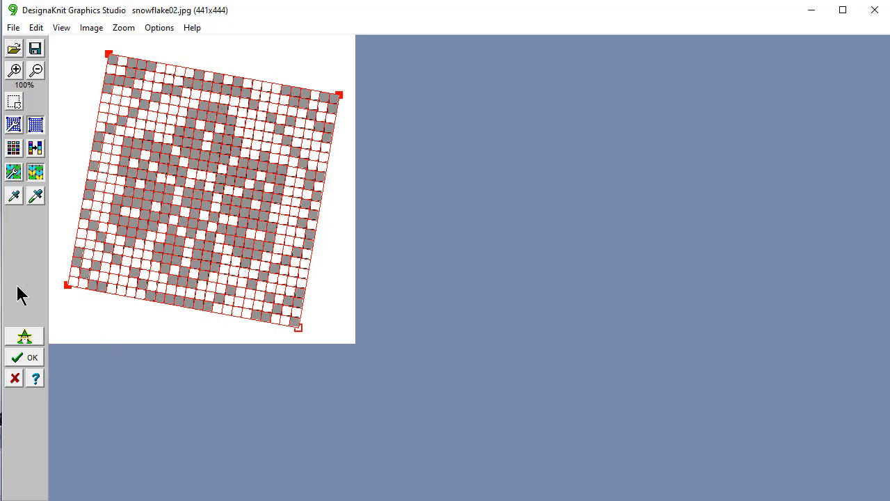
mouse_move(110, 341)
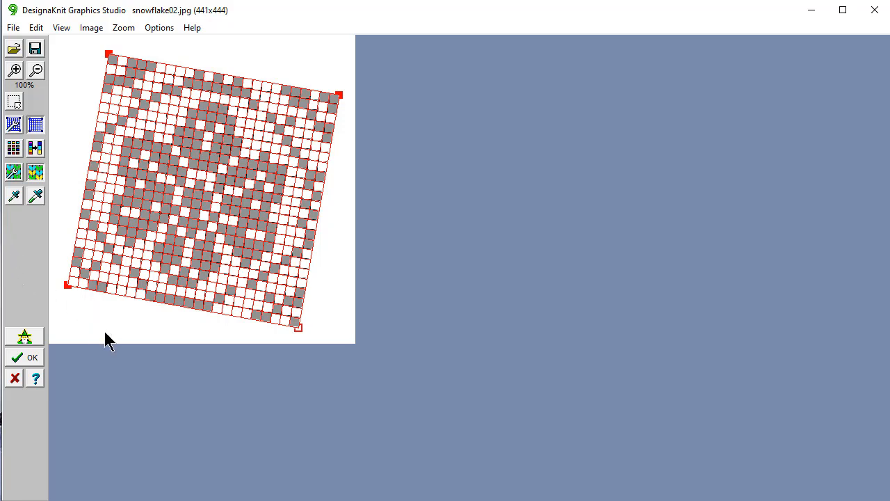
mouse_move(83, 309)
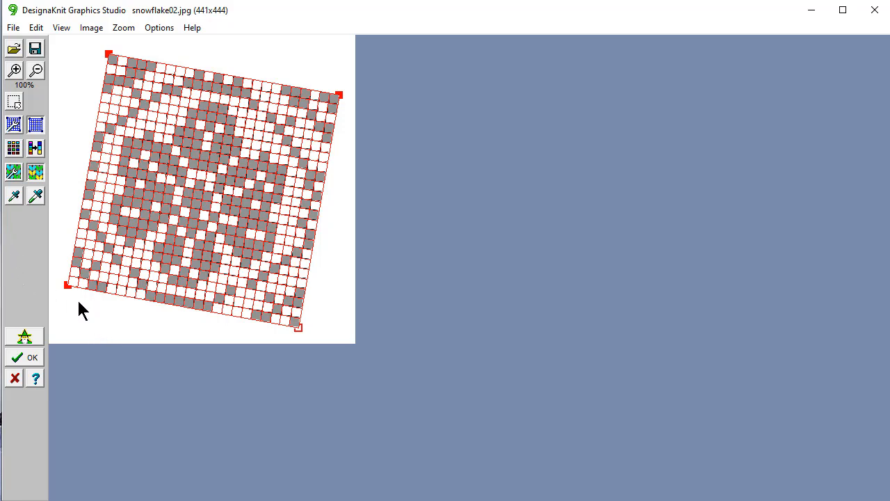
mouse_move(100, 320)
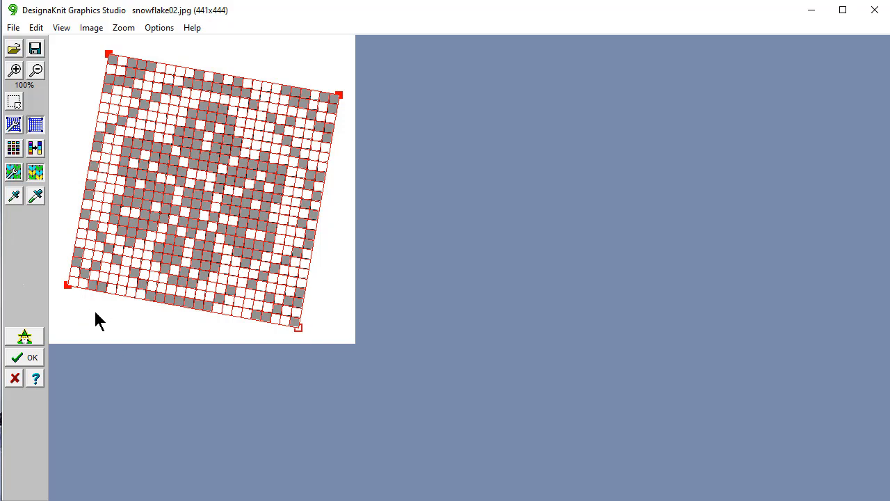
mouse_move(82, 303)
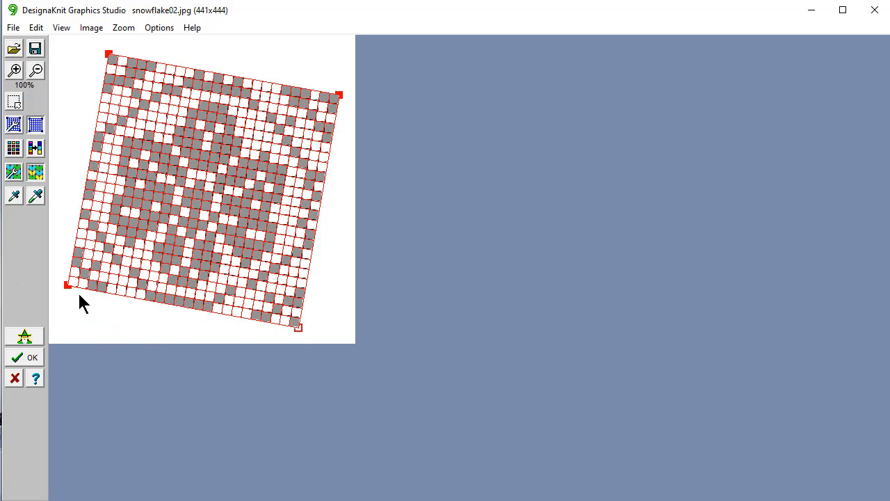
mouse_move(67, 285)
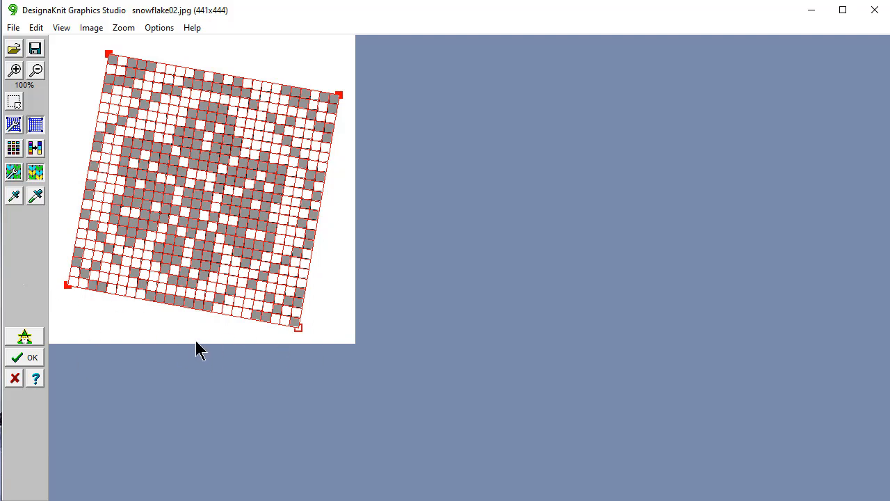
mouse_move(301, 155)
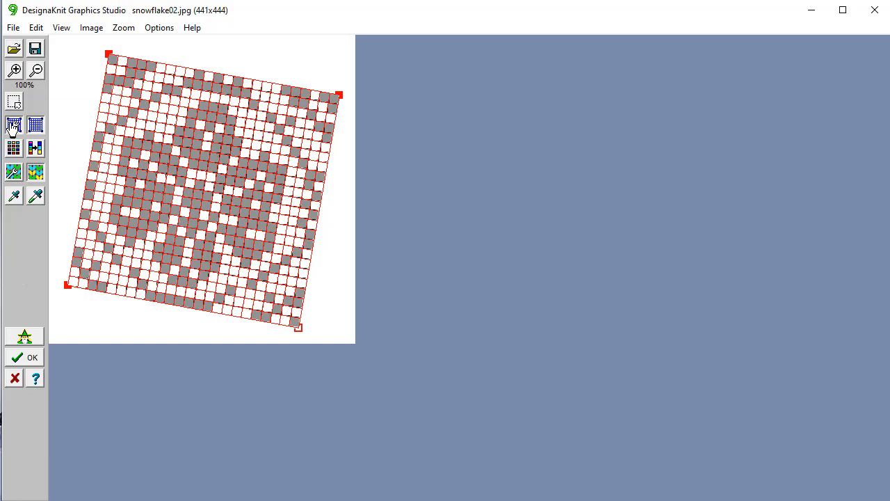
click(14, 124)
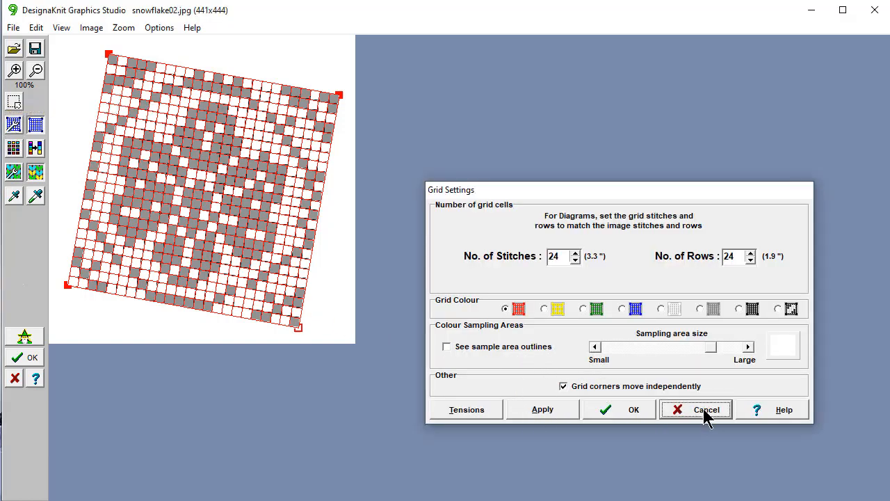
click(696, 409)
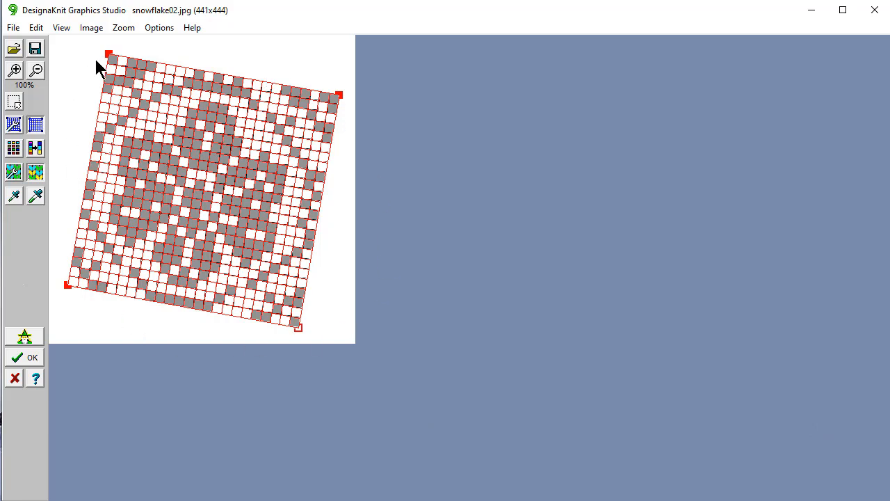
mouse_move(27, 361)
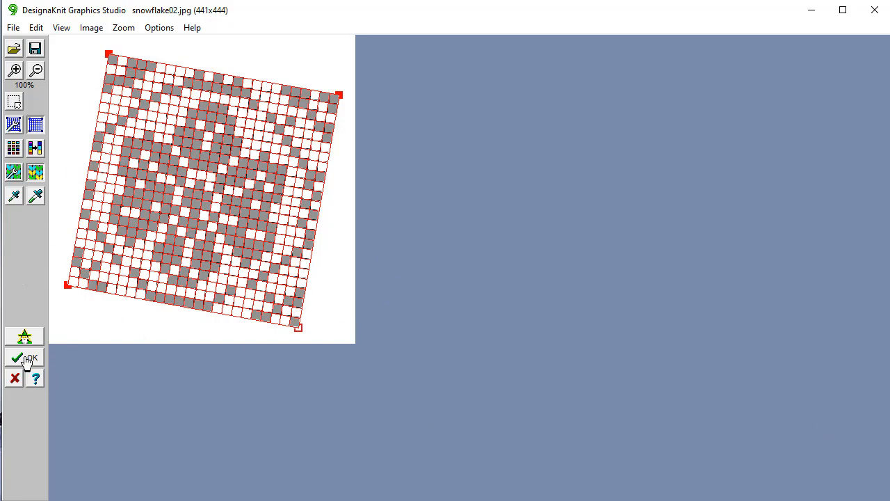
Convert the gridded chart to a stitch pattern and save snowflake02.jpg settings.
click(28, 357)
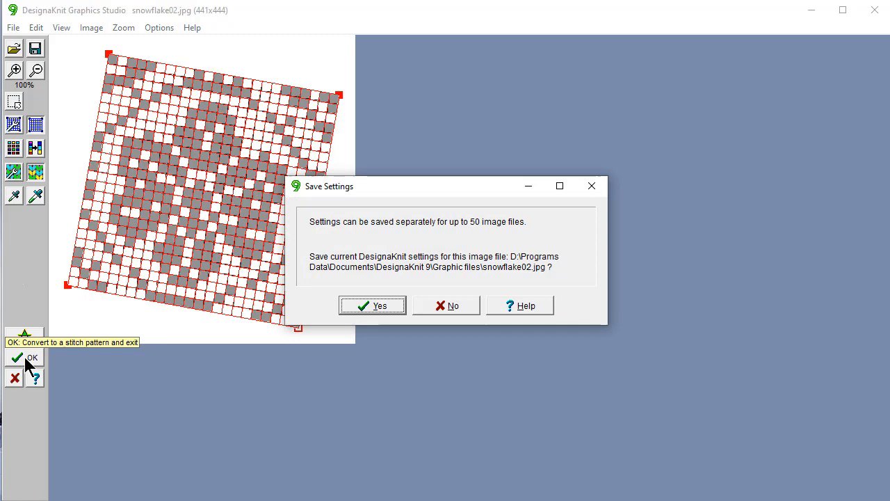
mouse_move(431, 328)
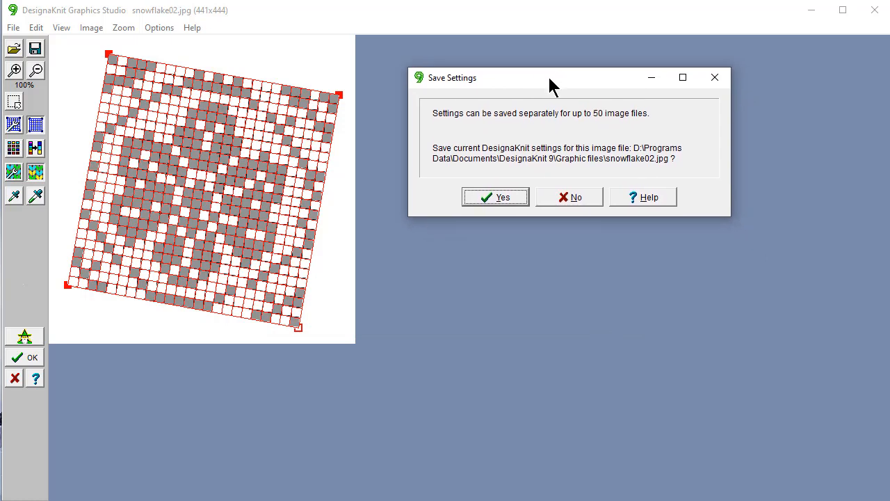
mouse_move(317, 56)
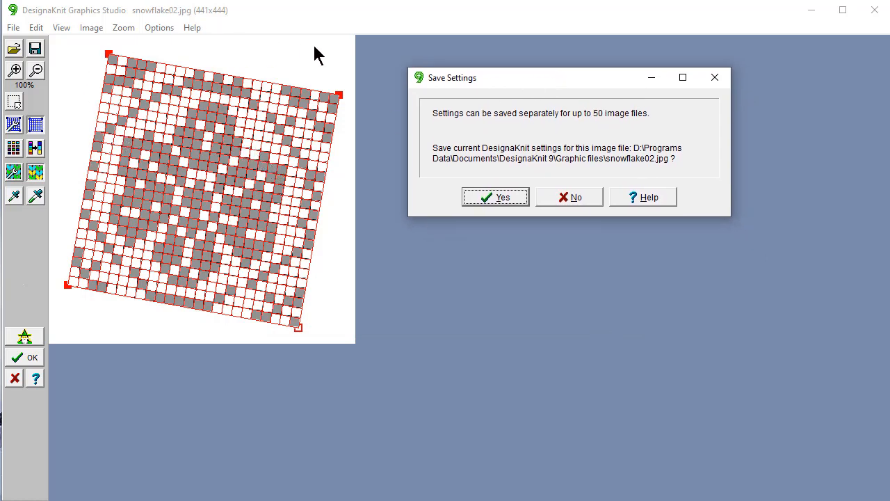
mouse_move(70, 288)
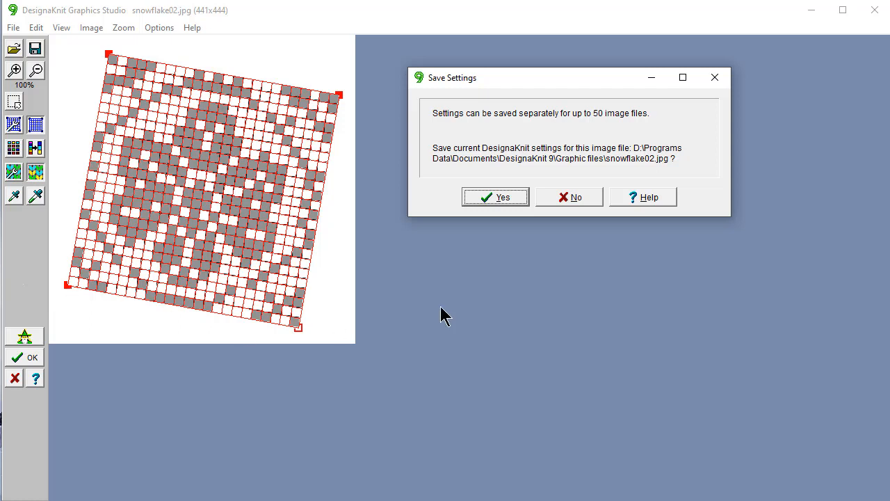
mouse_move(494, 339)
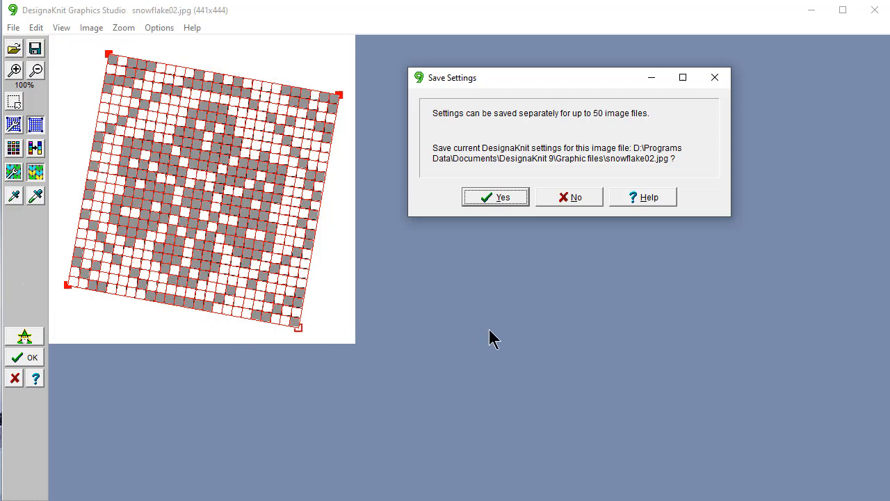
mouse_move(445, 285)
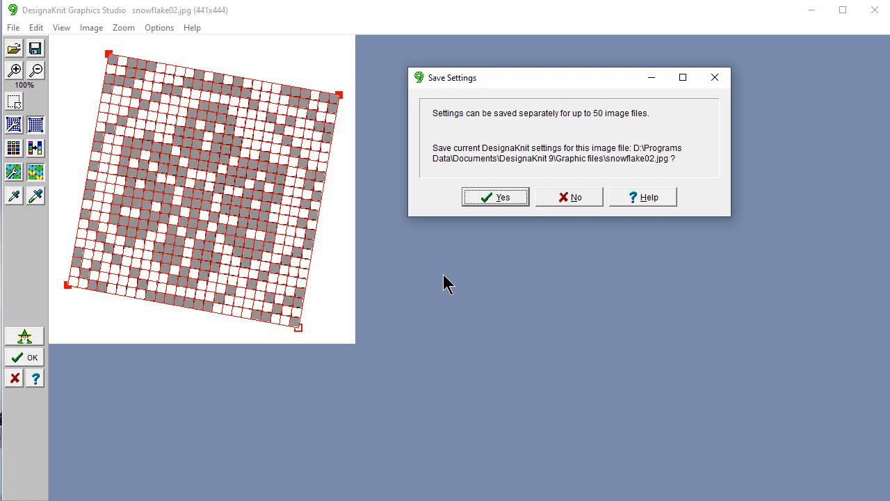
click(495, 197)
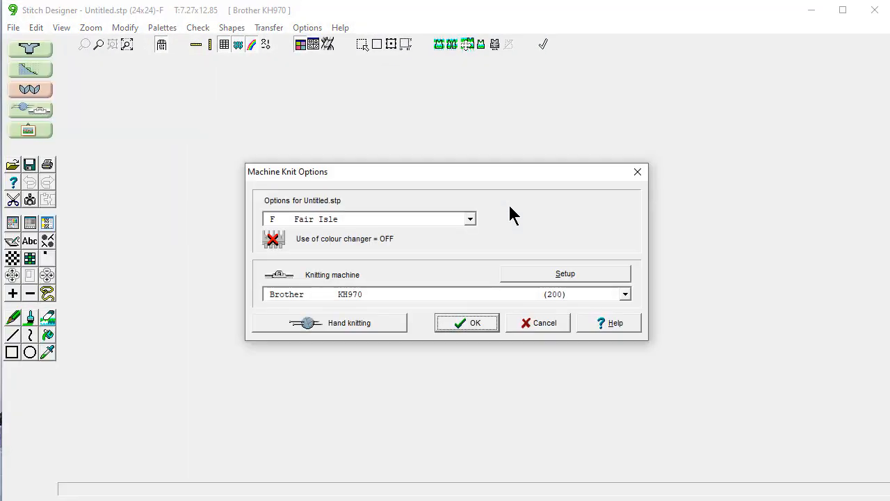
mouse_move(348, 223)
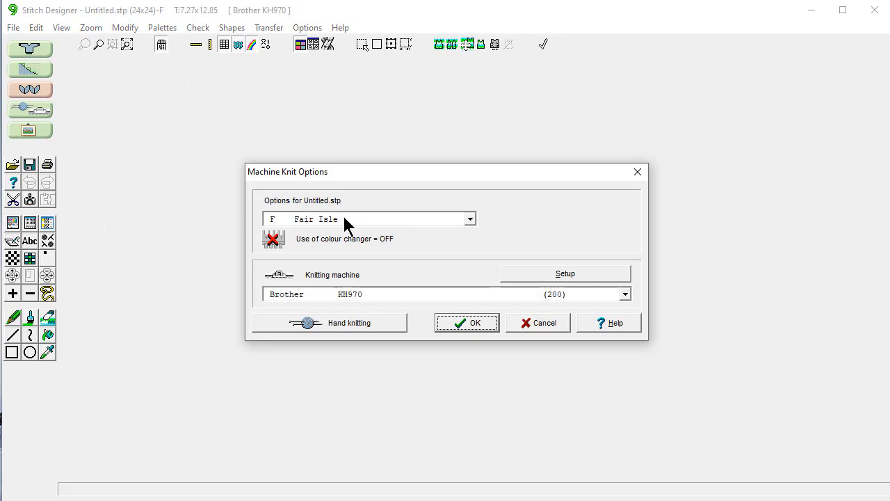
click(470, 218)
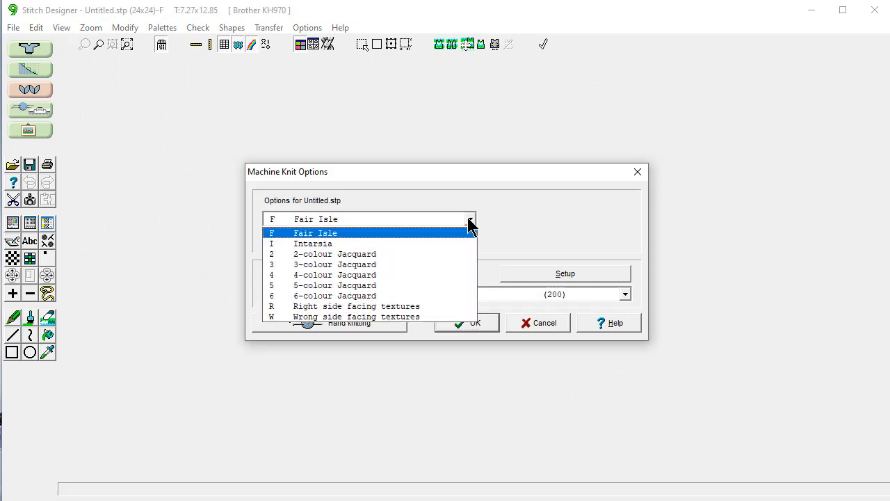
mouse_move(372, 240)
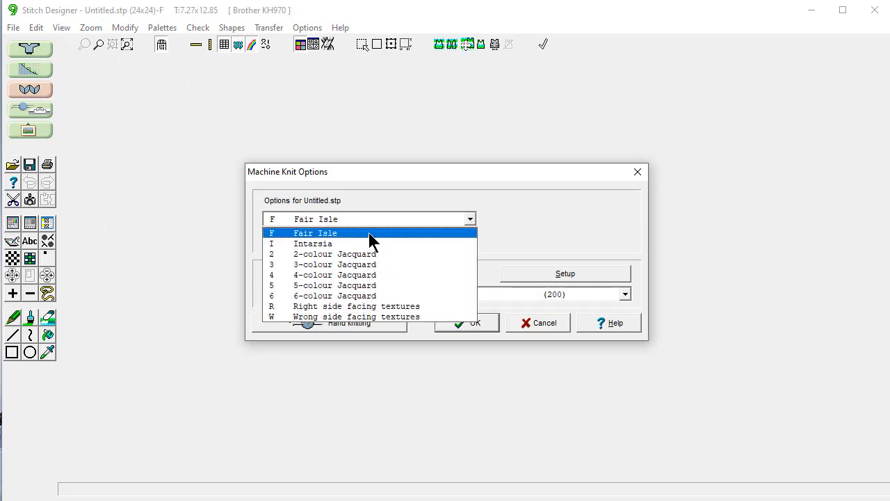
click(315, 233)
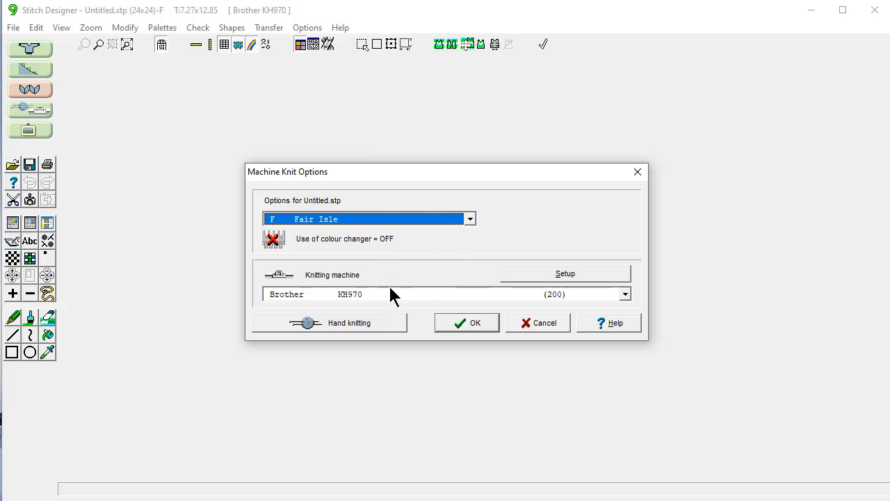
mouse_move(431, 304)
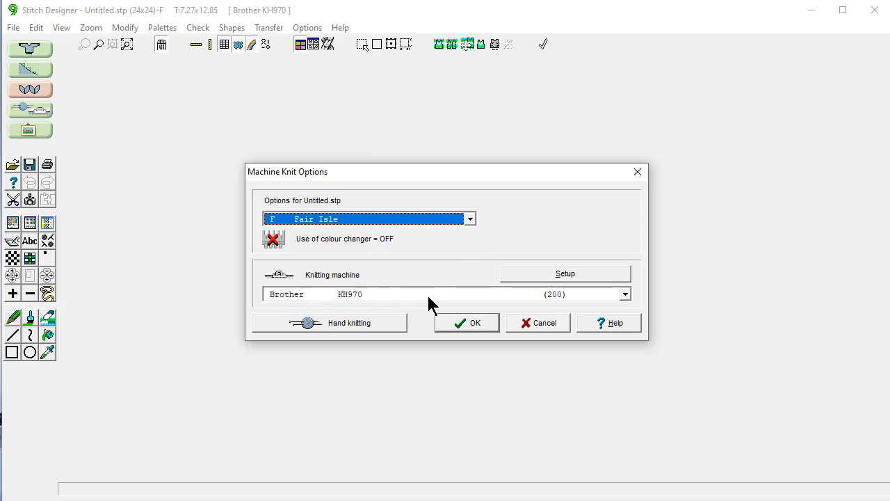
mouse_move(336, 252)
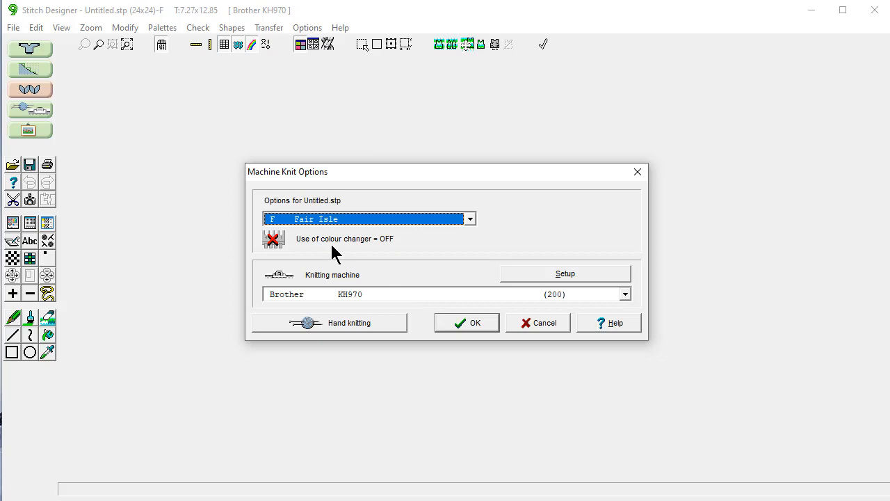
mouse_move(348, 258)
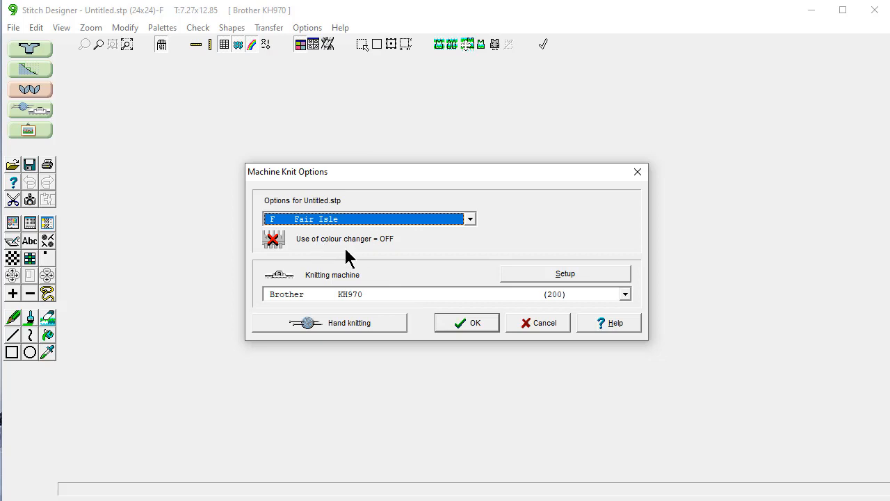
mouse_move(480, 256)
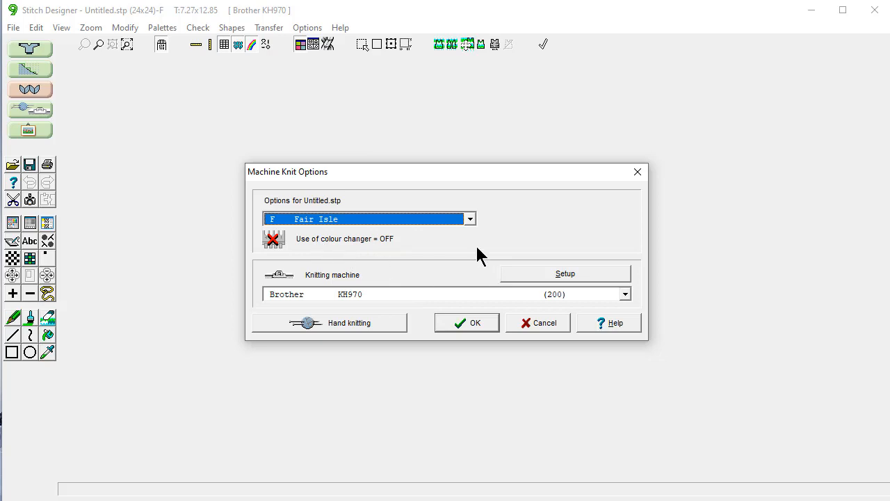
mouse_move(553, 258)
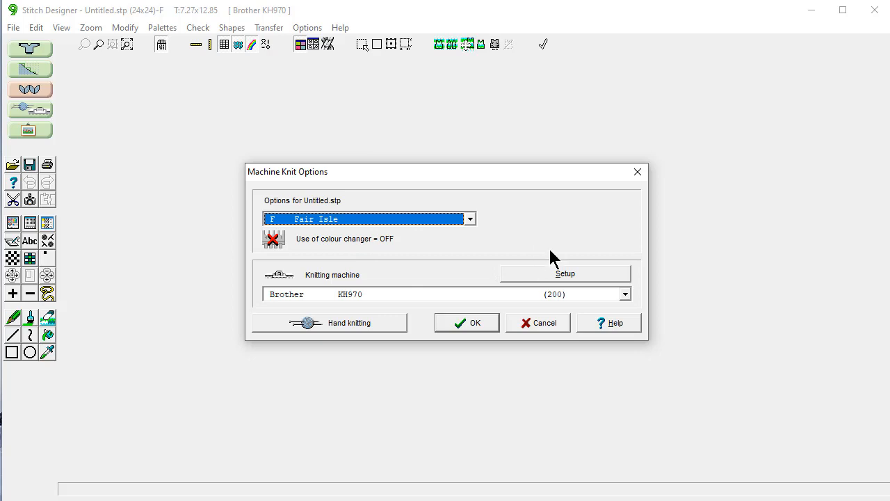
mouse_move(582, 242)
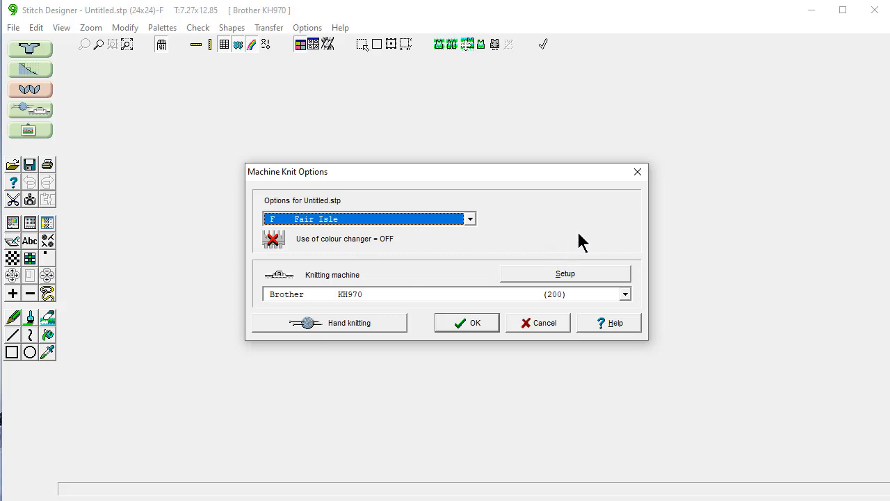
mouse_move(590, 215)
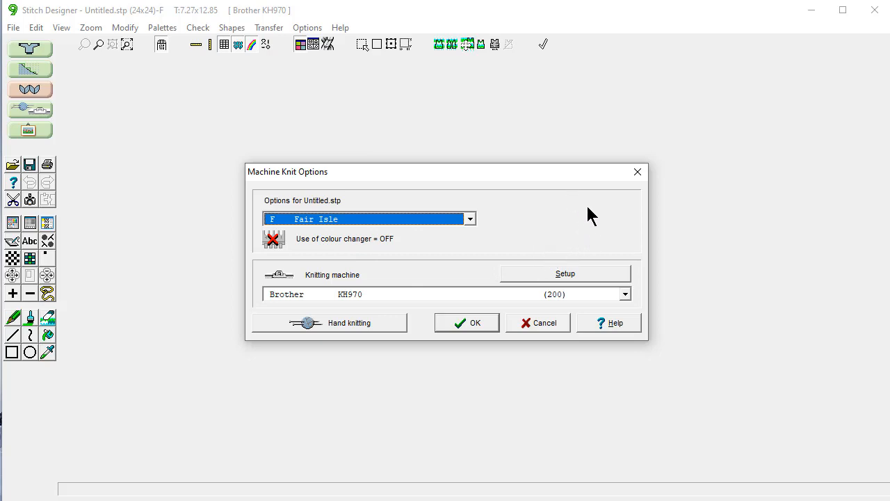
mouse_move(572, 241)
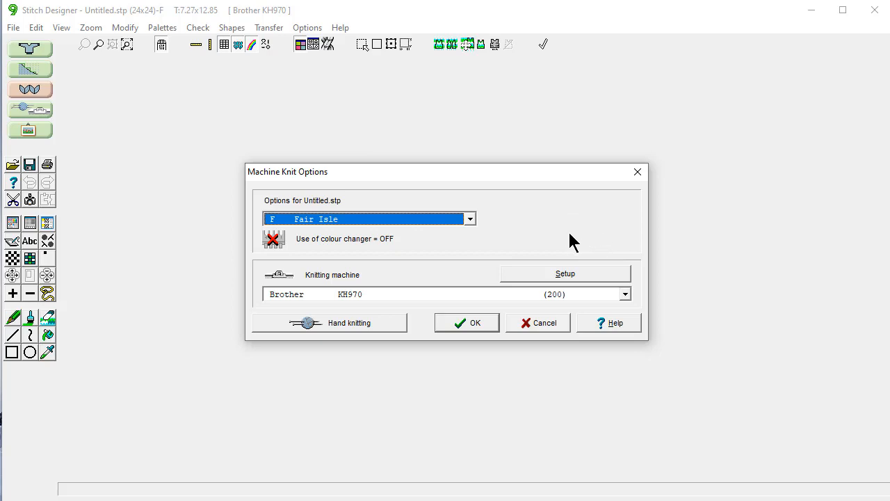
mouse_move(341, 191)
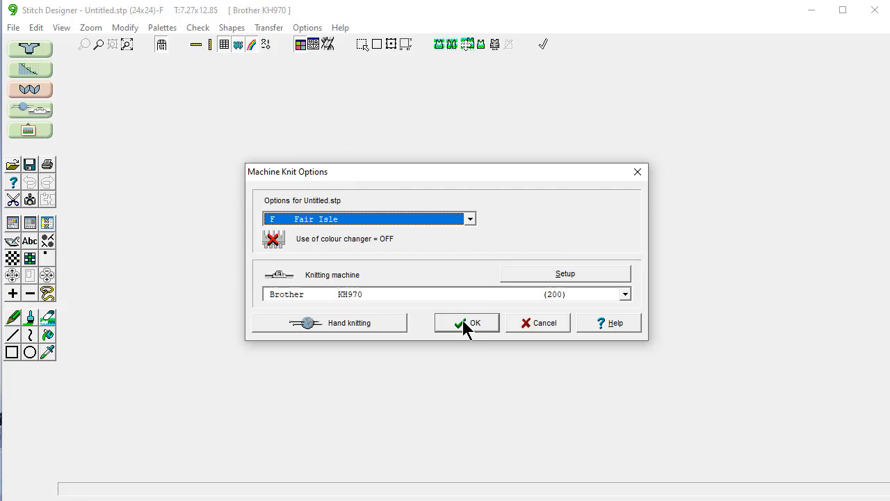
Confirm Fair Isle knit options and apply 7.50 stitches, 10.00 rows per inch tension.
click(466, 322)
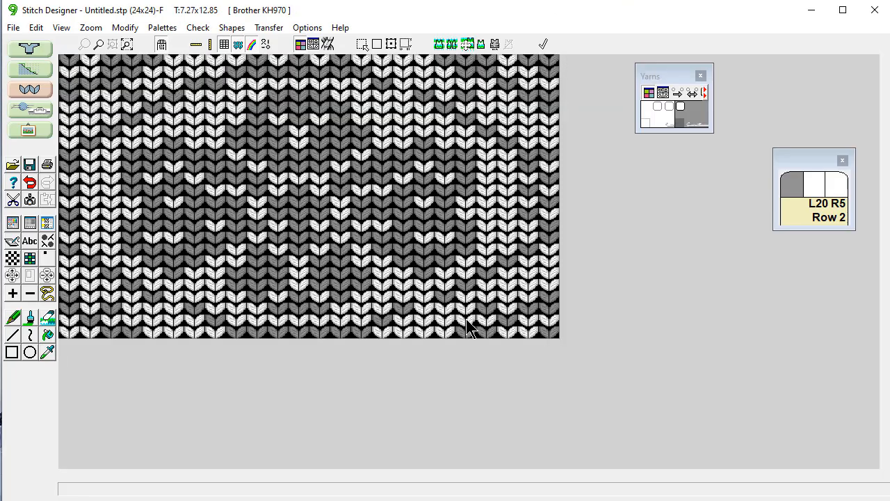
click(306, 27)
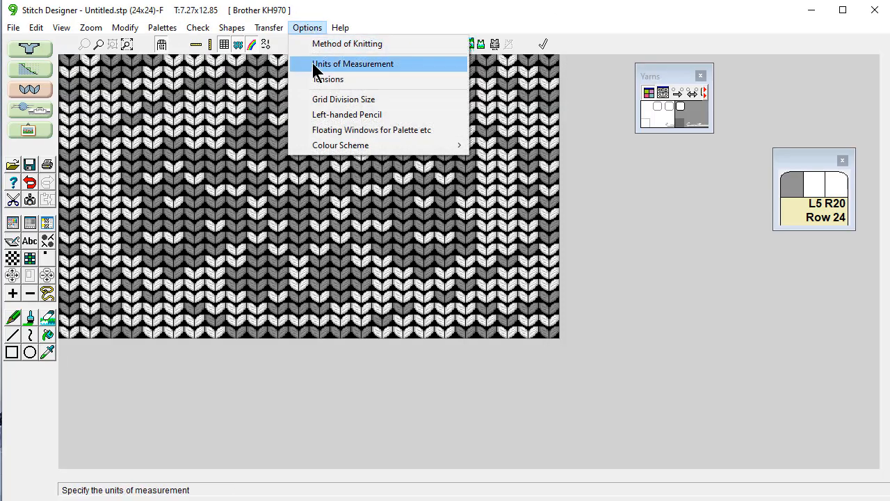
click(329, 79)
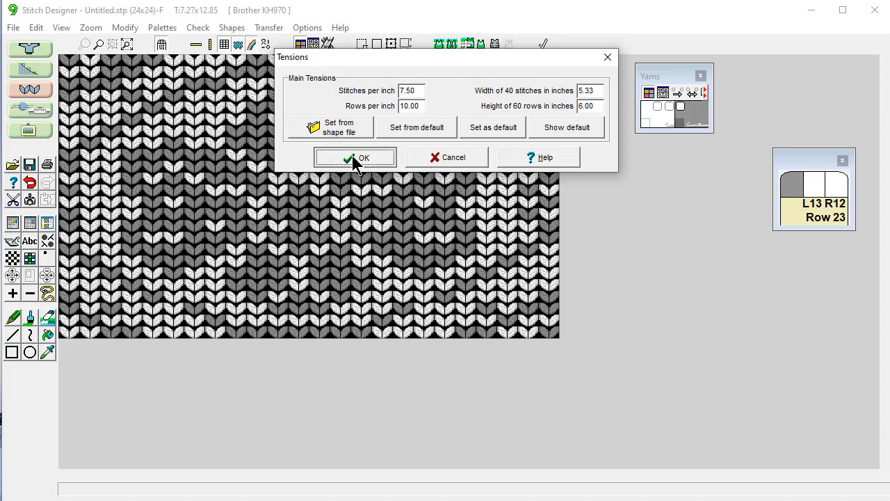
click(355, 157)
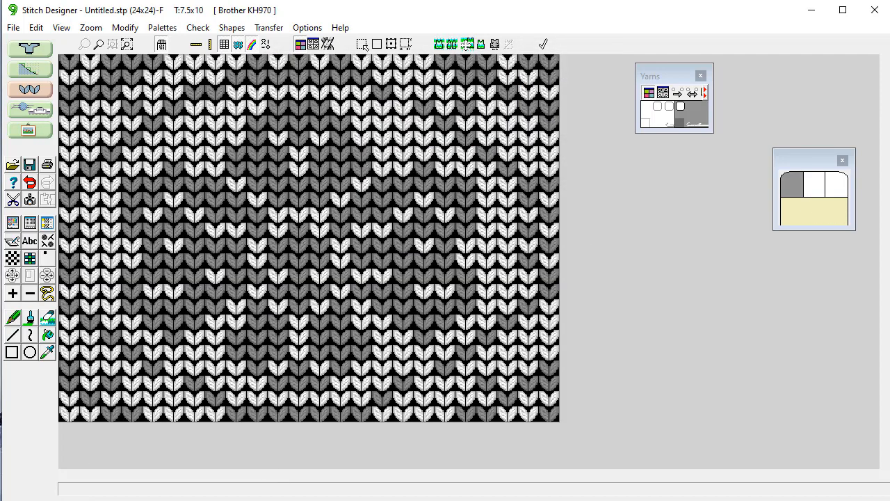
Set pattern repeats to 3 horizontally and 3 vertically.
click(61, 27)
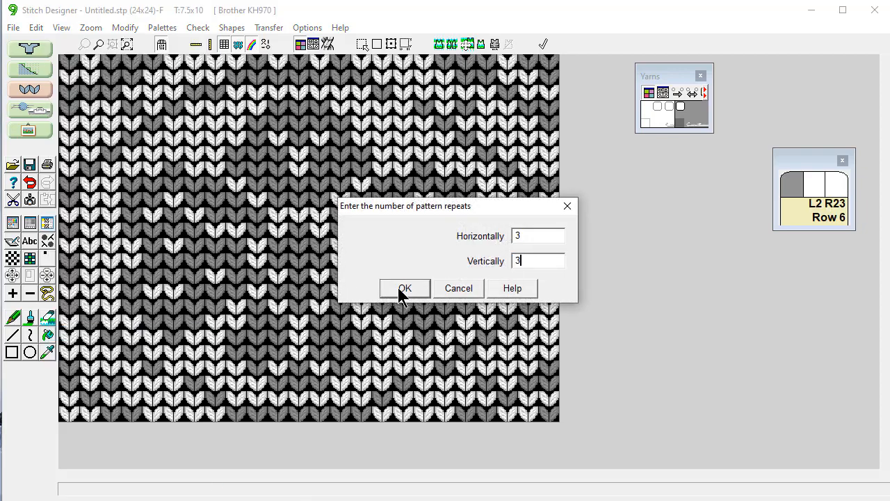
click(405, 288)
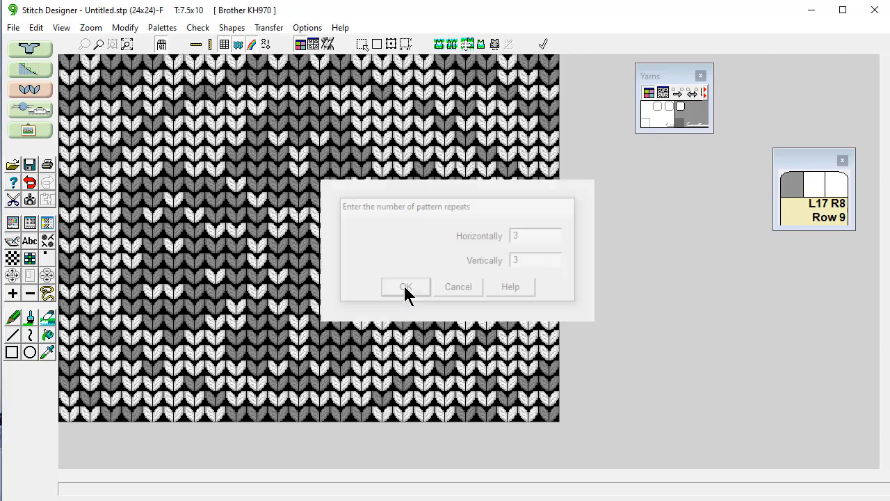
click(406, 286)
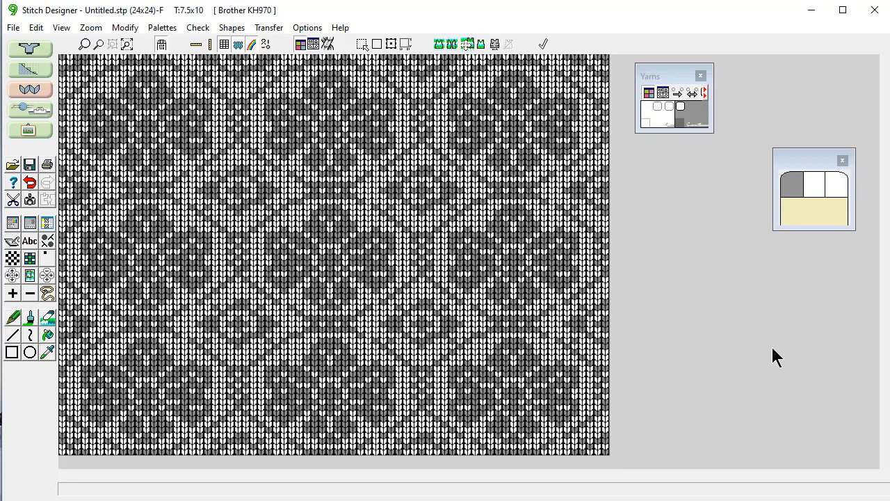
mouse_move(756, 335)
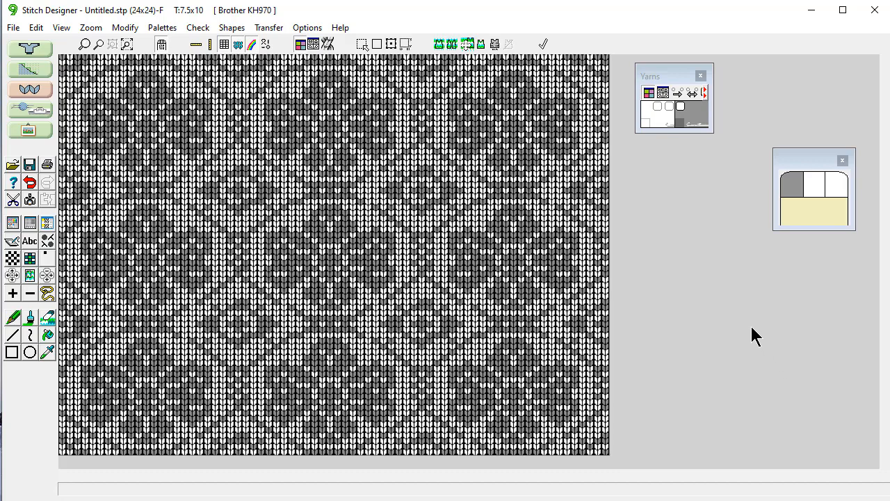
mouse_move(708, 292)
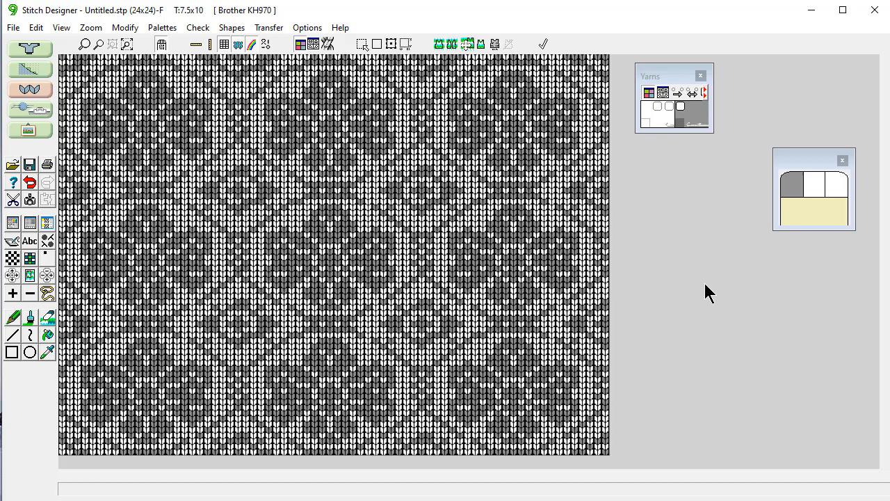
mouse_move(693, 273)
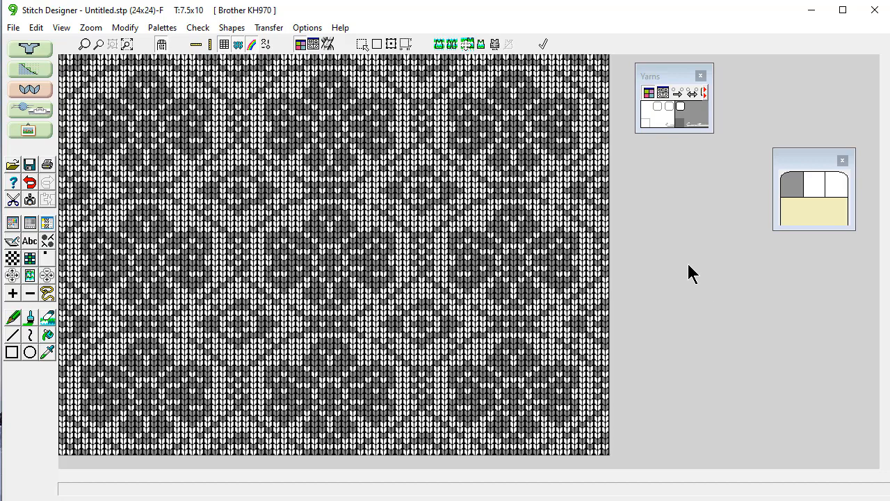
mouse_move(654, 216)
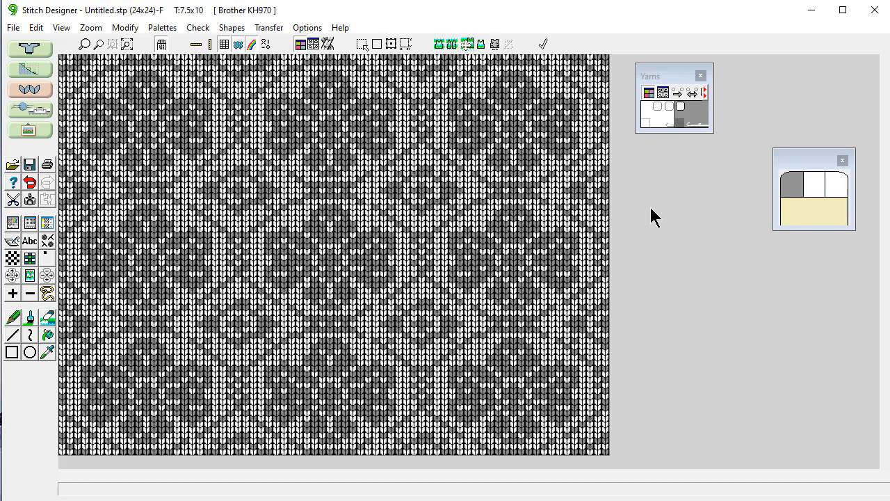
mouse_move(690, 223)
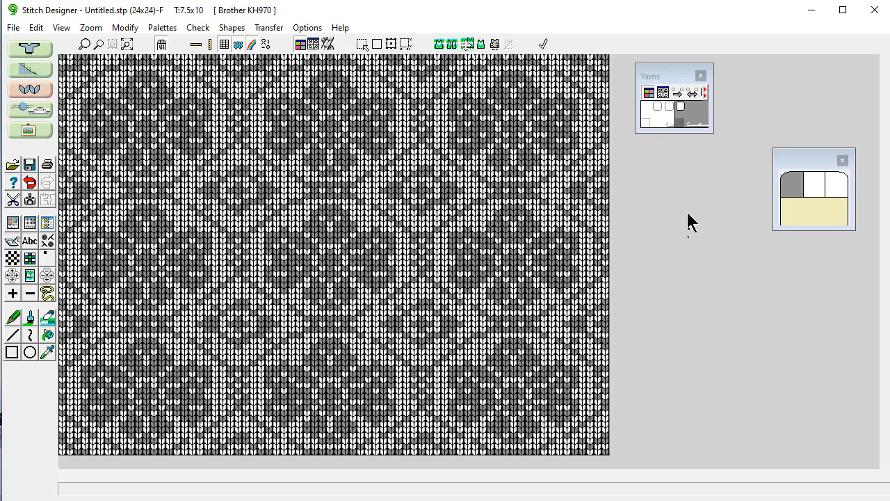
mouse_move(694, 229)
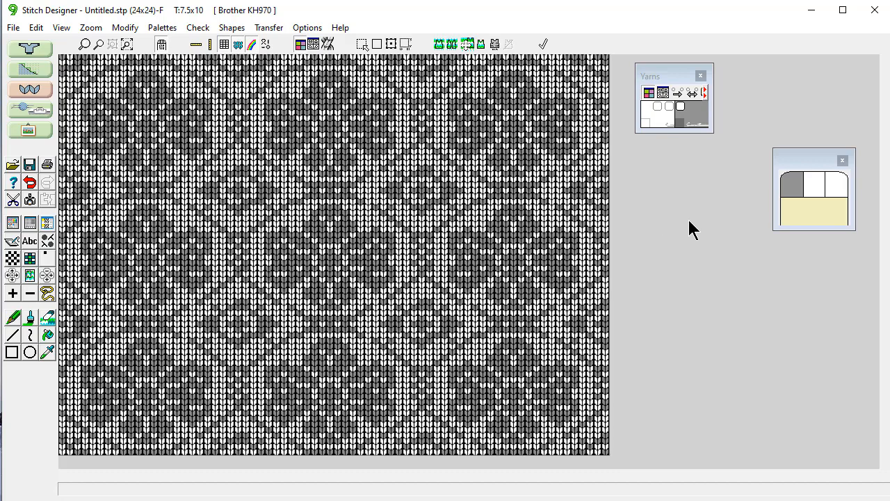